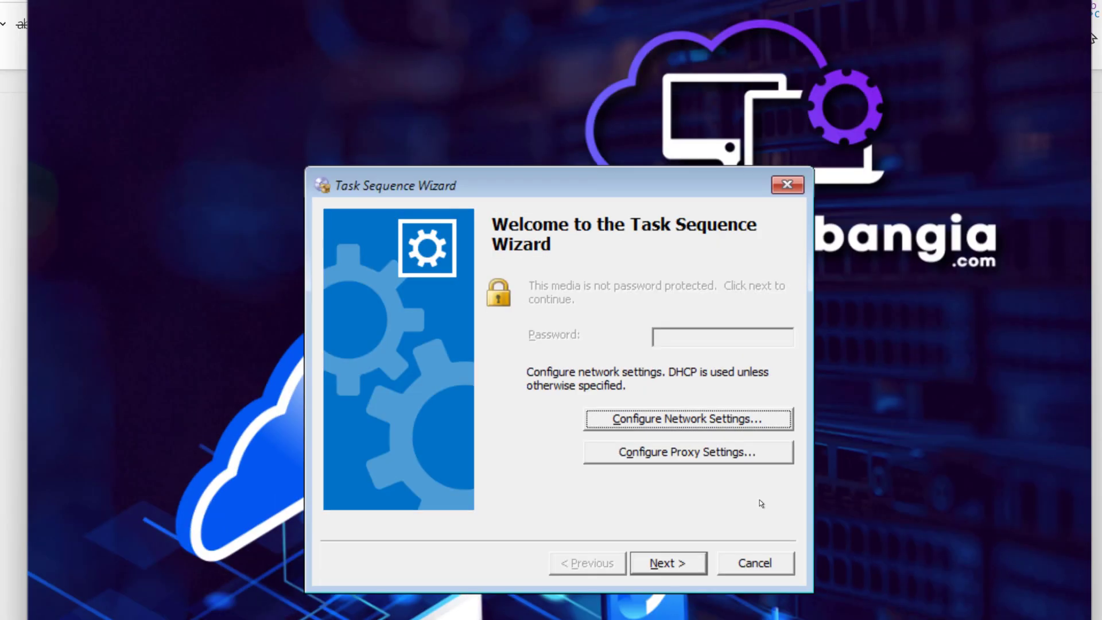
Advance the WinPE wizard past its welcome page to the 'no task sequences available' failure
left_click(668, 562)
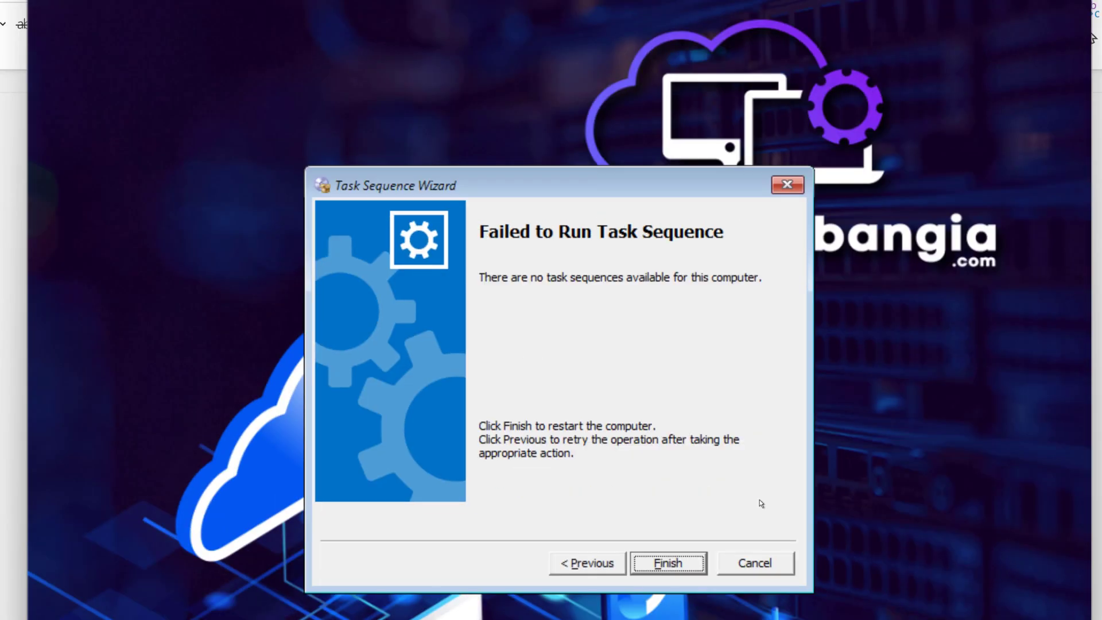
mouse_move(719, 368)
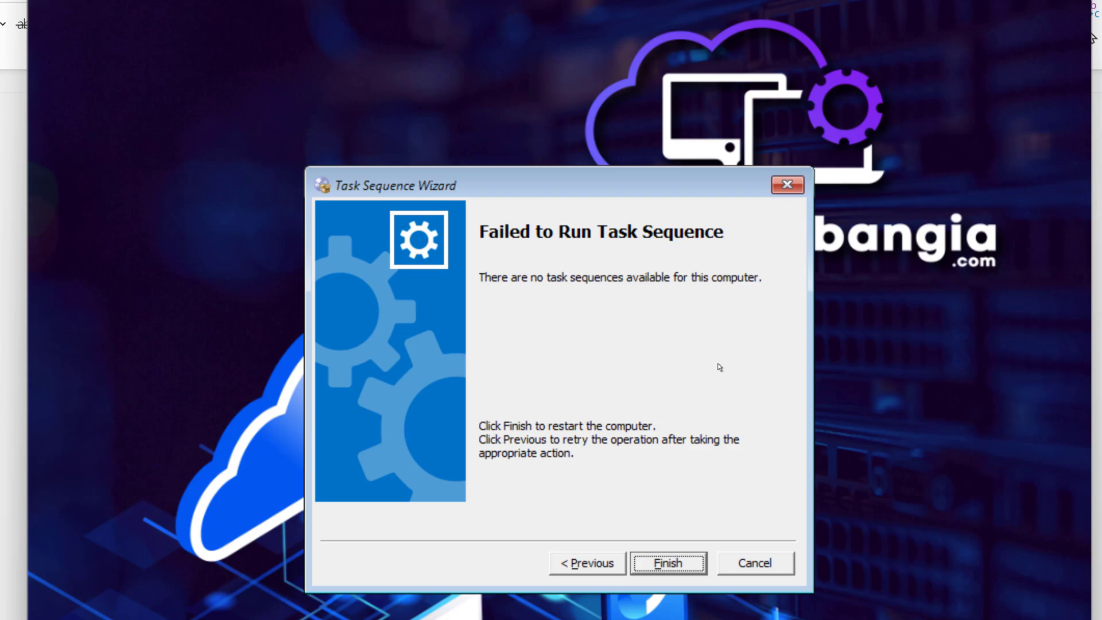
mouse_move(686, 371)
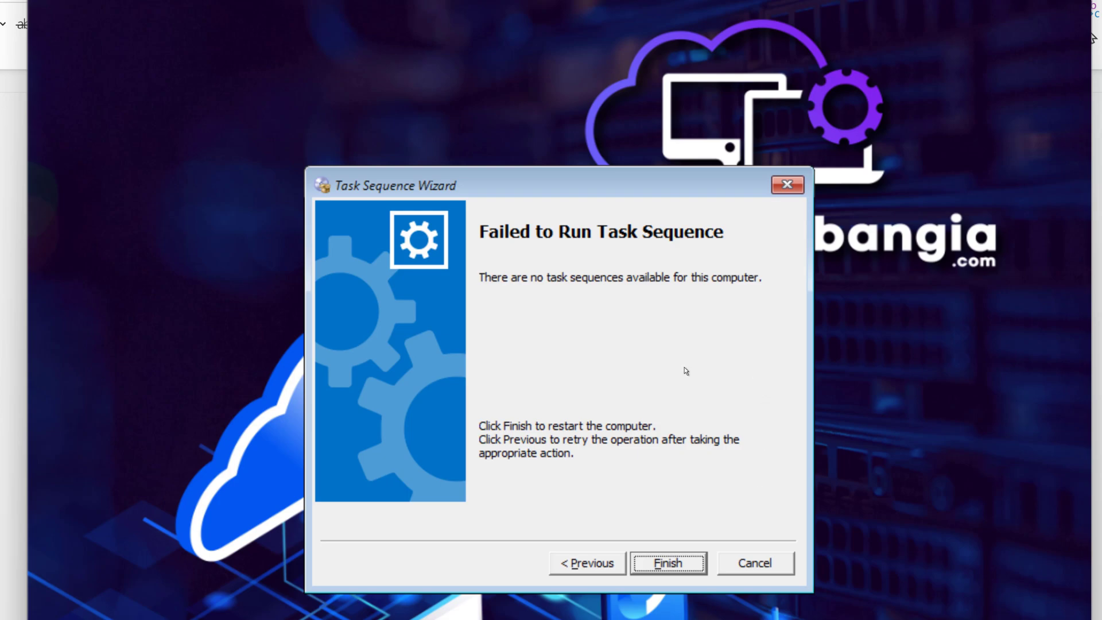
mouse_move(674, 371)
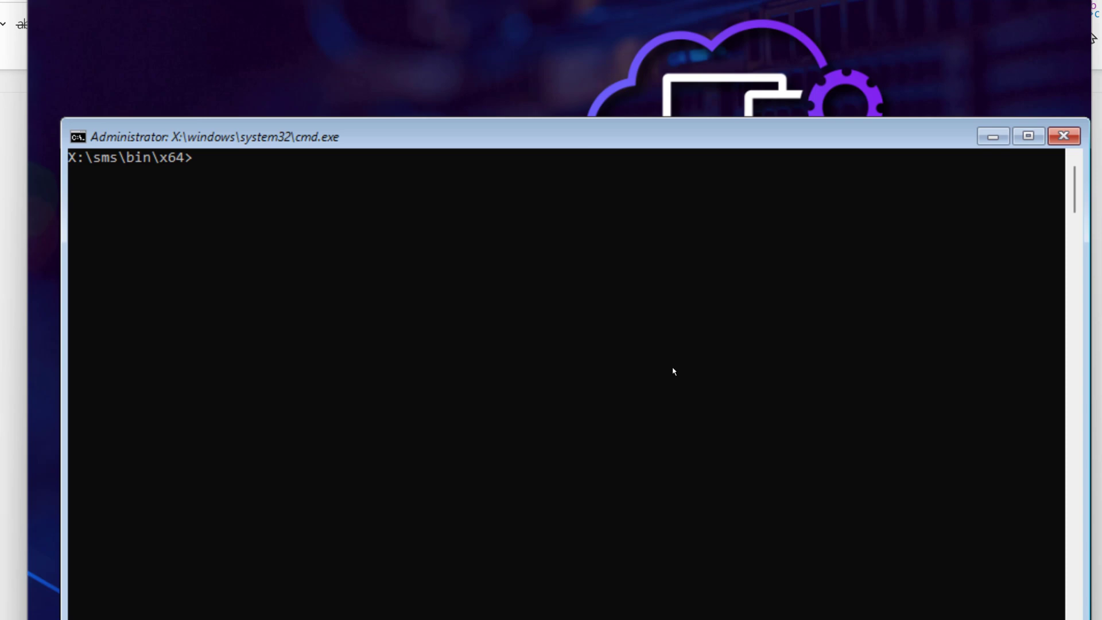
Open x:\windows\temp\SMSTSLog\smsts.log in CMTrace from the command prompt
type("CMTrace.exe x:\\wind")
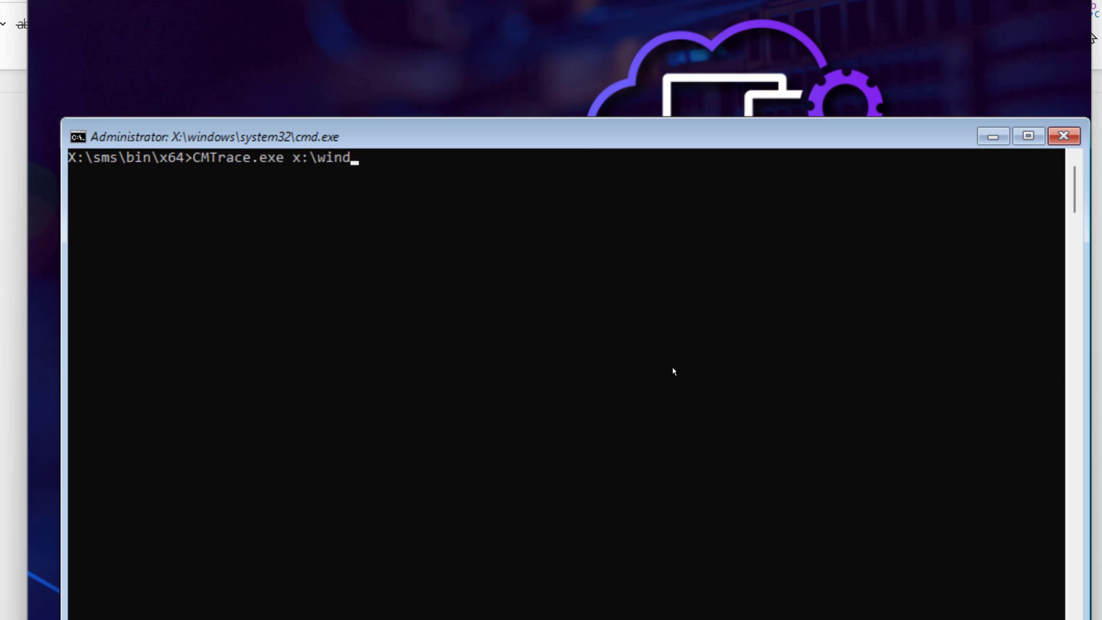
type("ows\\temp\\sms")
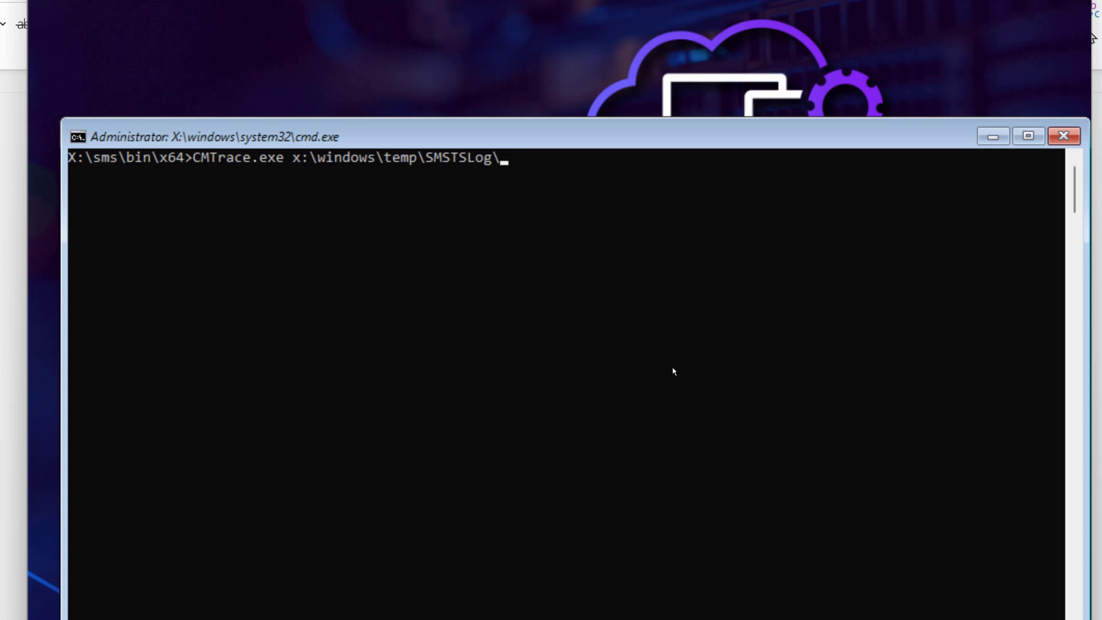
type("smsts.")
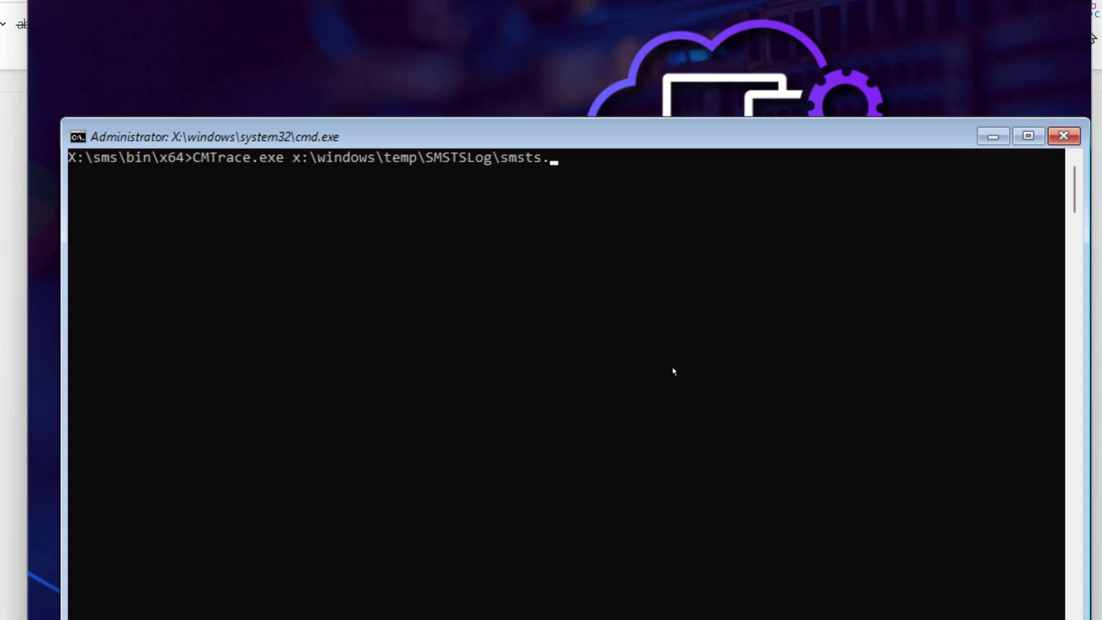
key("Enter")
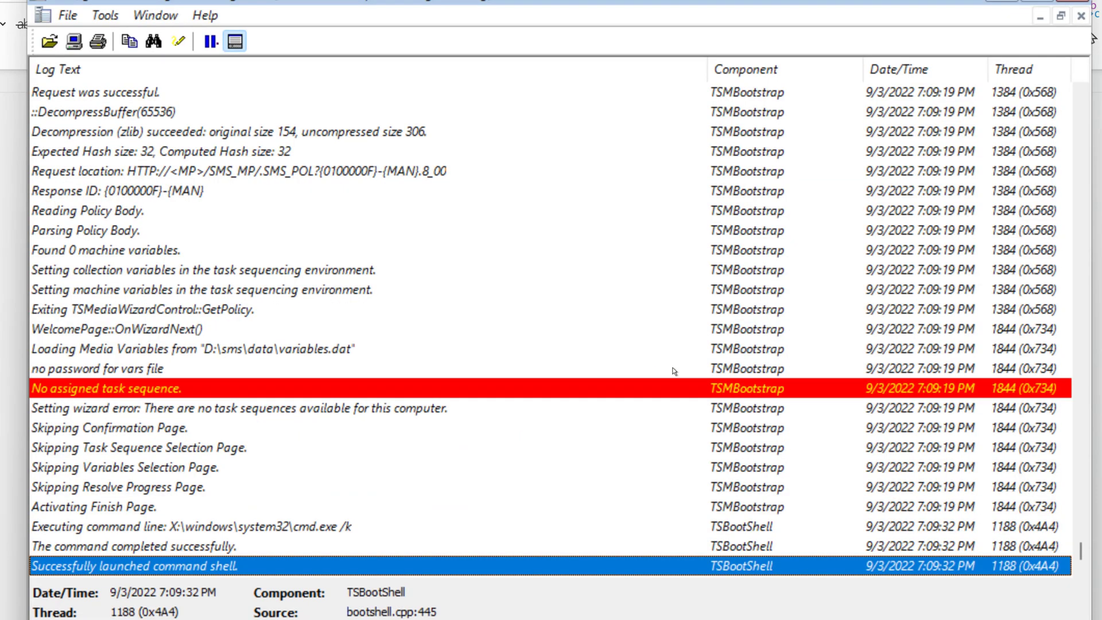
mouse_move(170, 387)
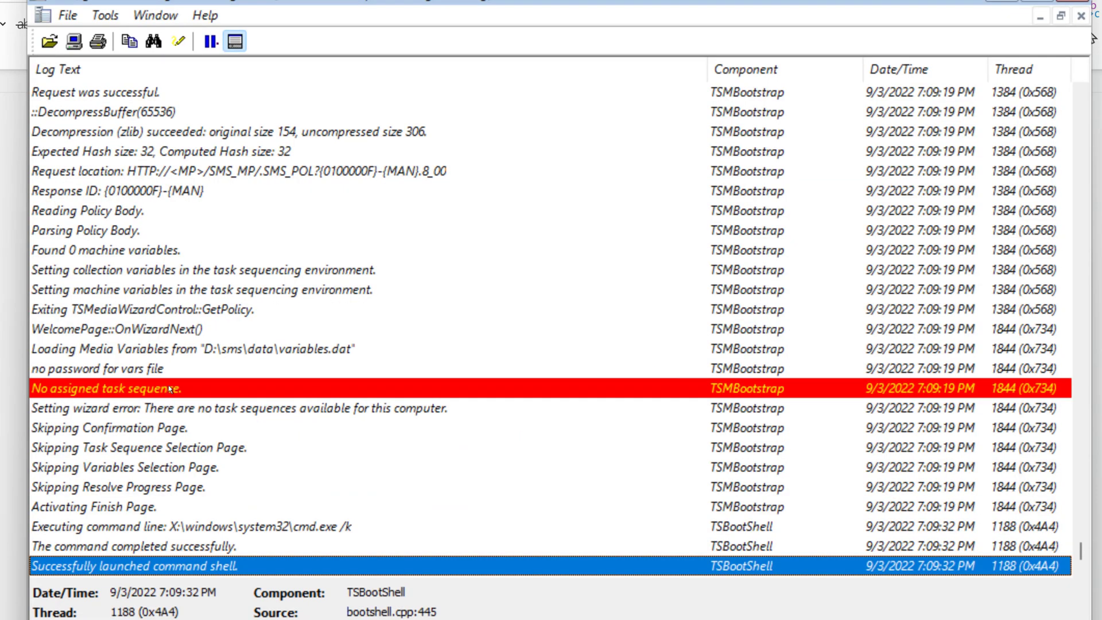
Search the smsts log upward from the final entry for 'mac address'
left_click(115, 388)
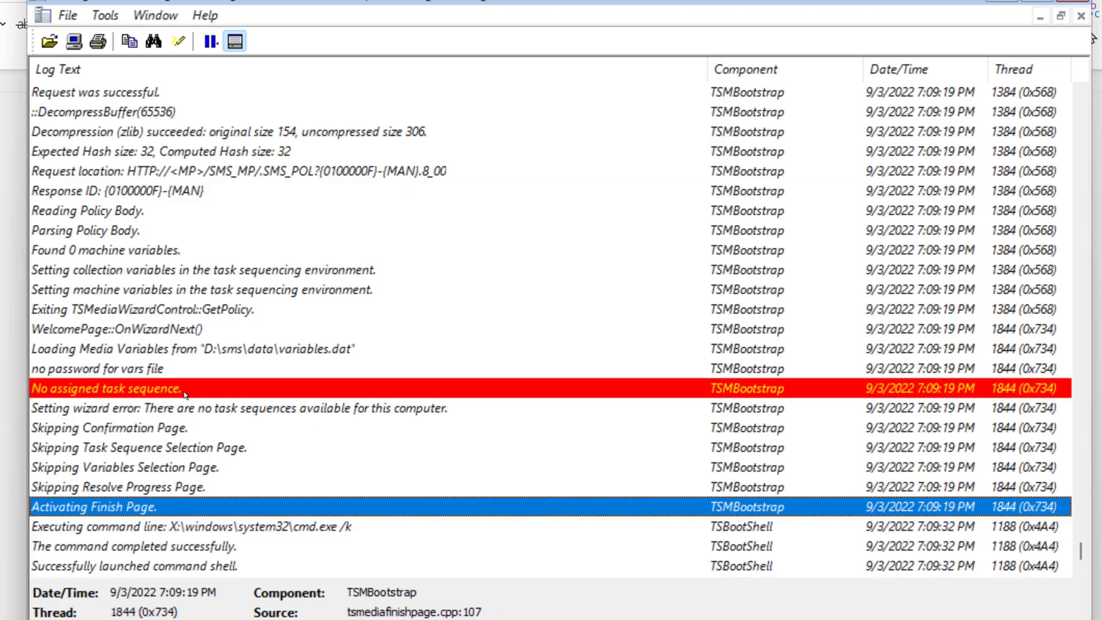
left_click(161, 567)
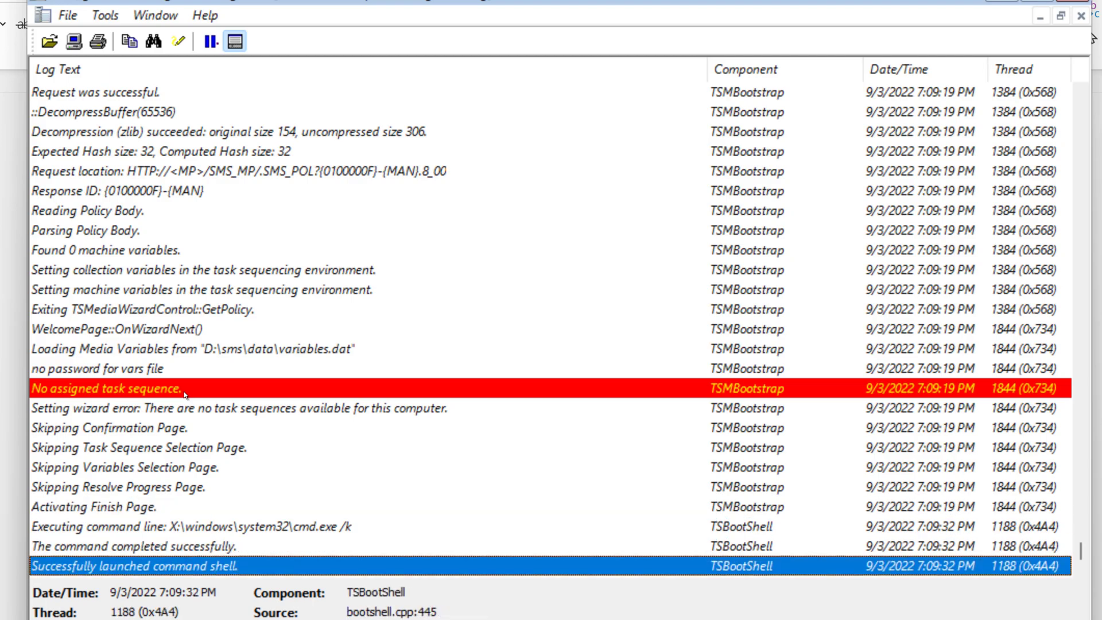
left_click(155, 41)
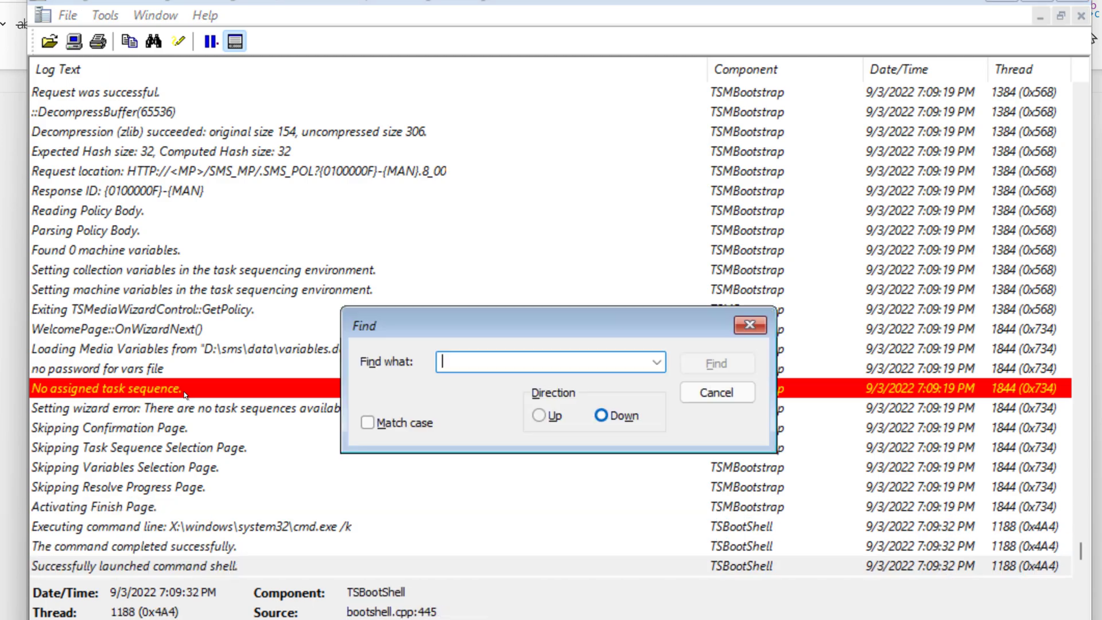
type("mac")
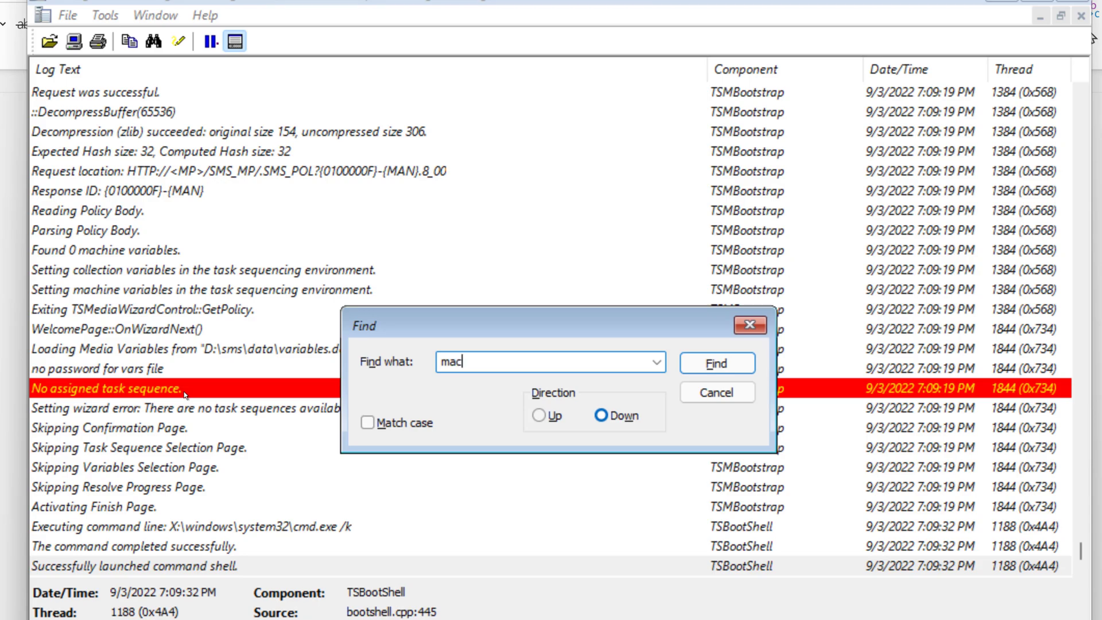
type("address")
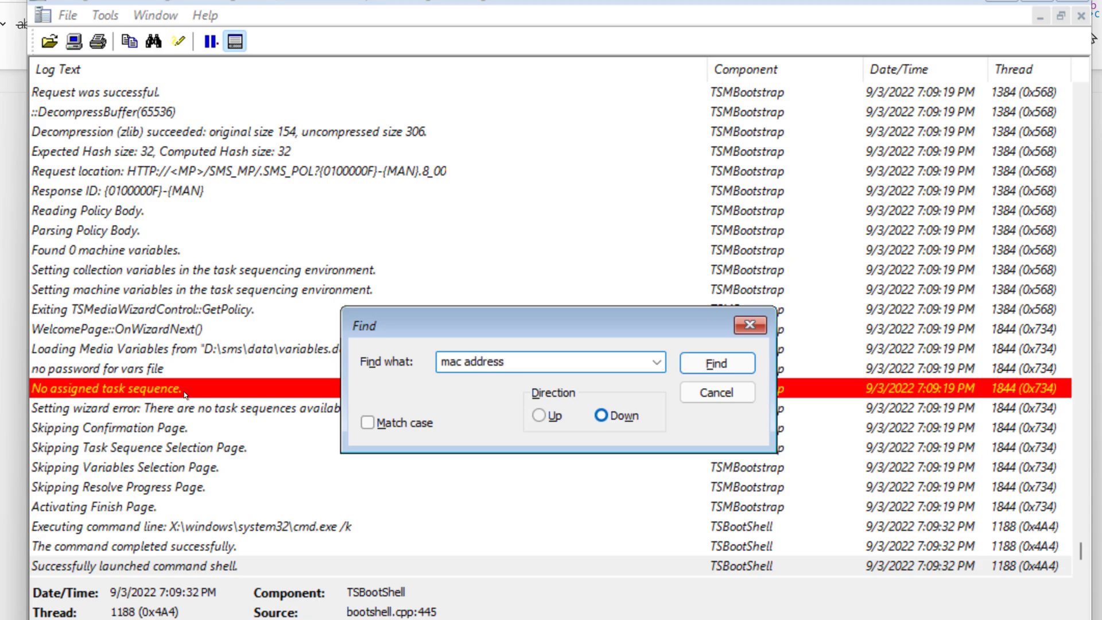
left_click(541, 415)
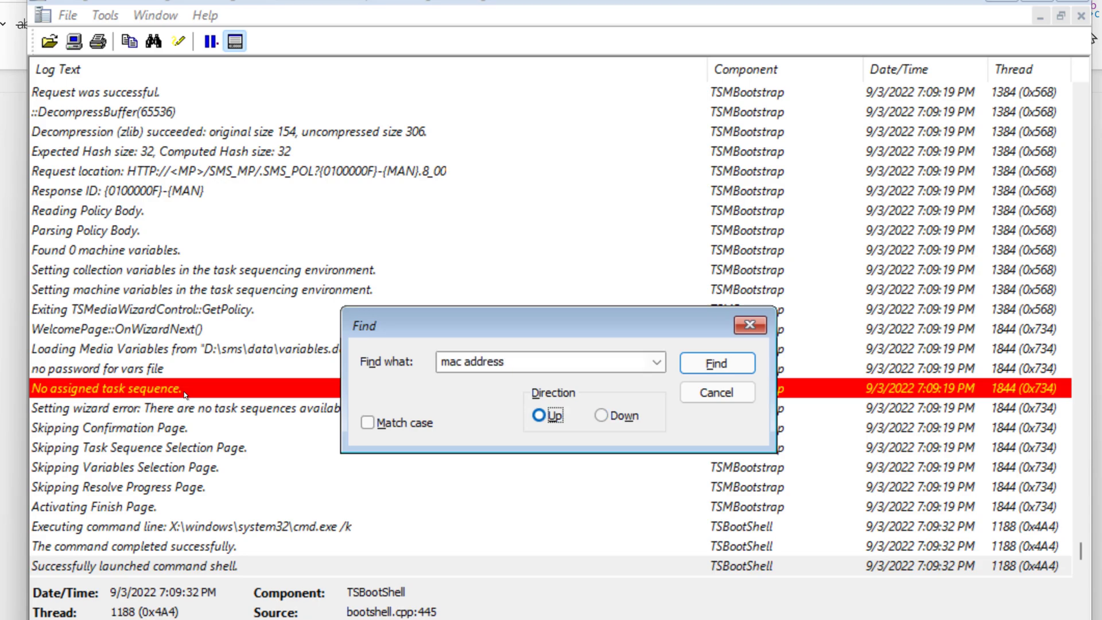
left_click(717, 363)
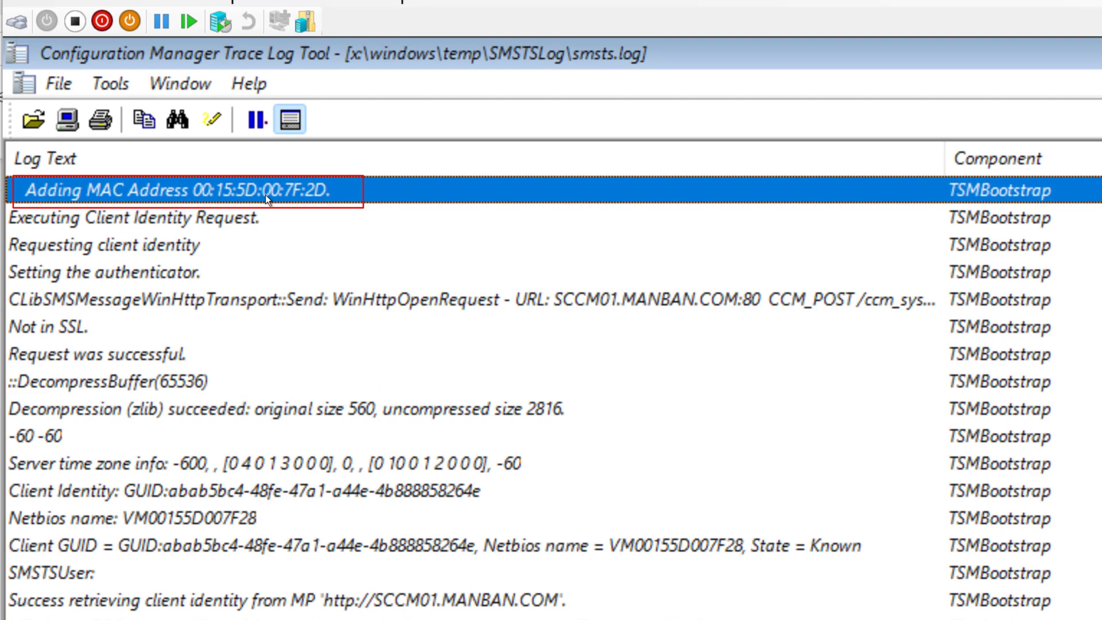
mouse_move(282, 215)
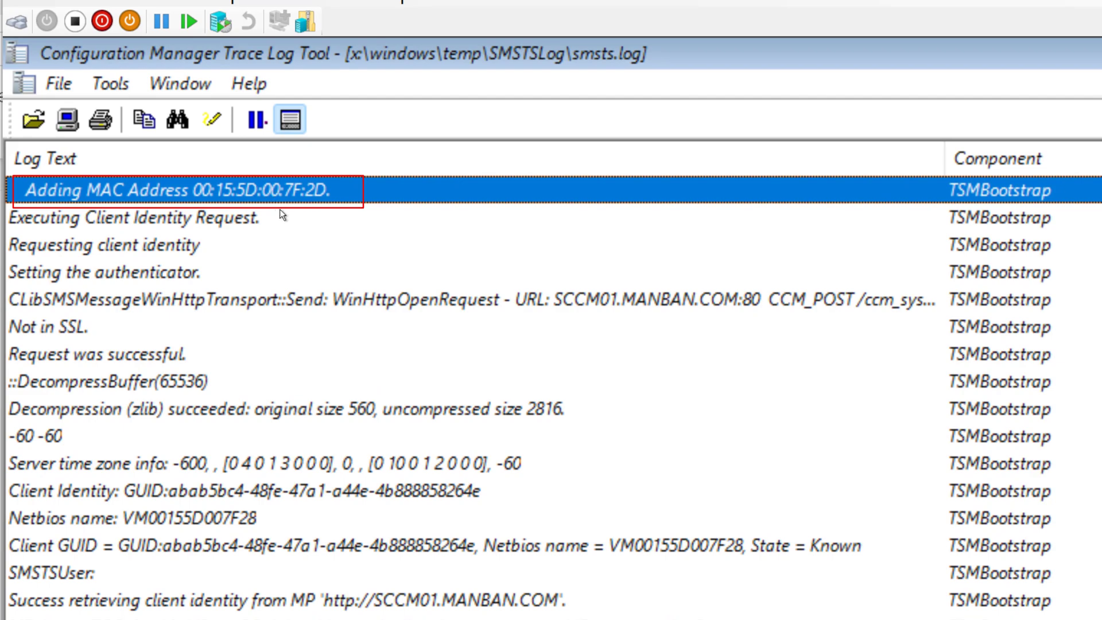
mouse_move(314, 217)
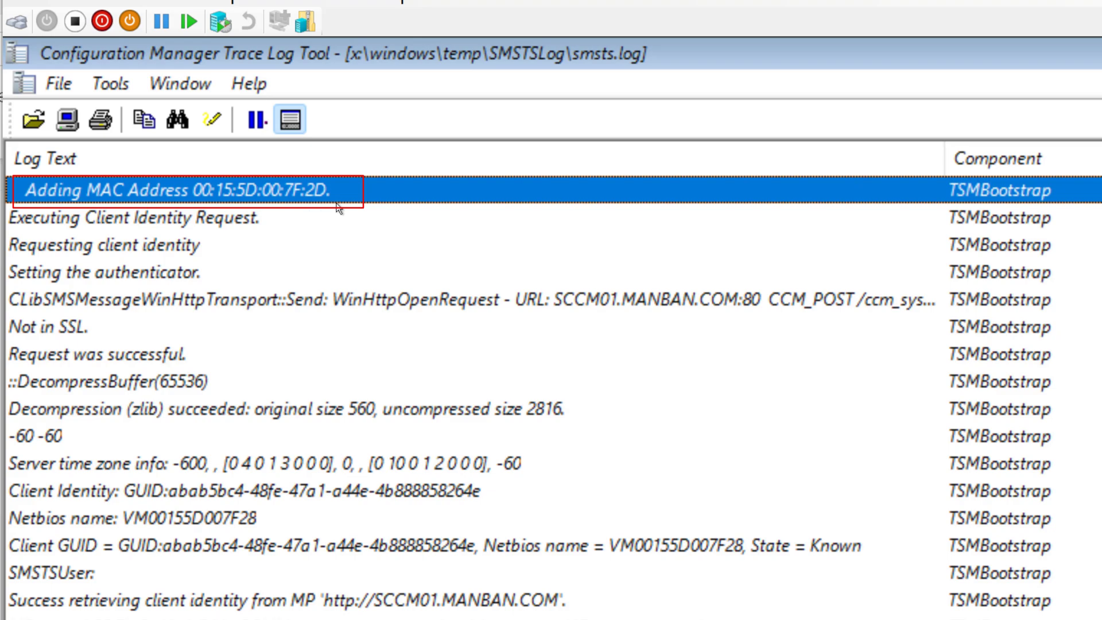
mouse_move(365, 245)
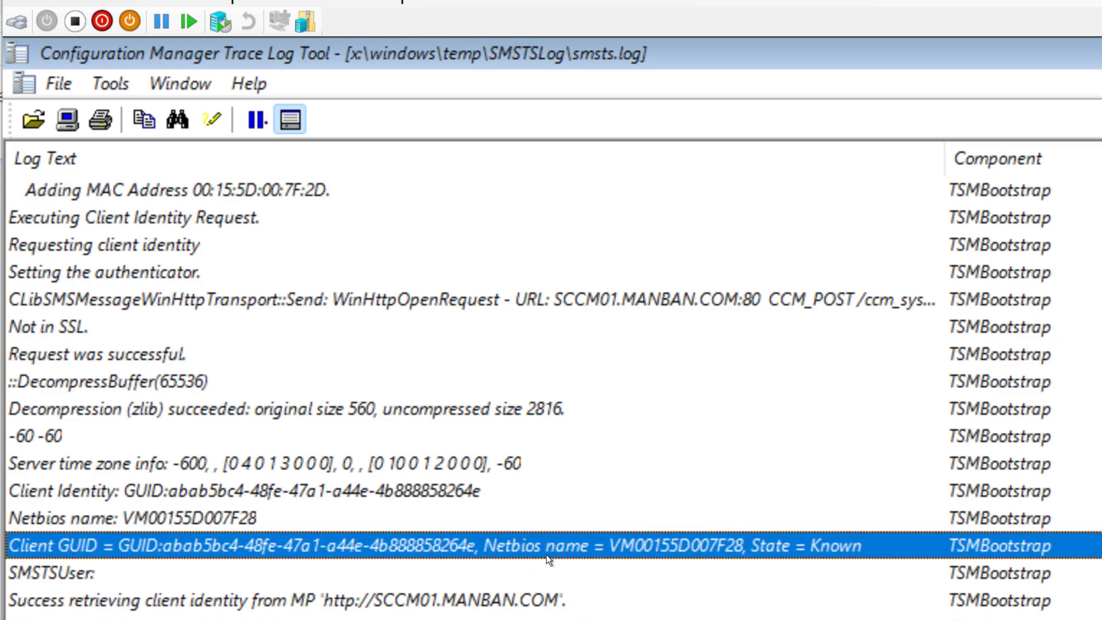
mouse_move(517, 573)
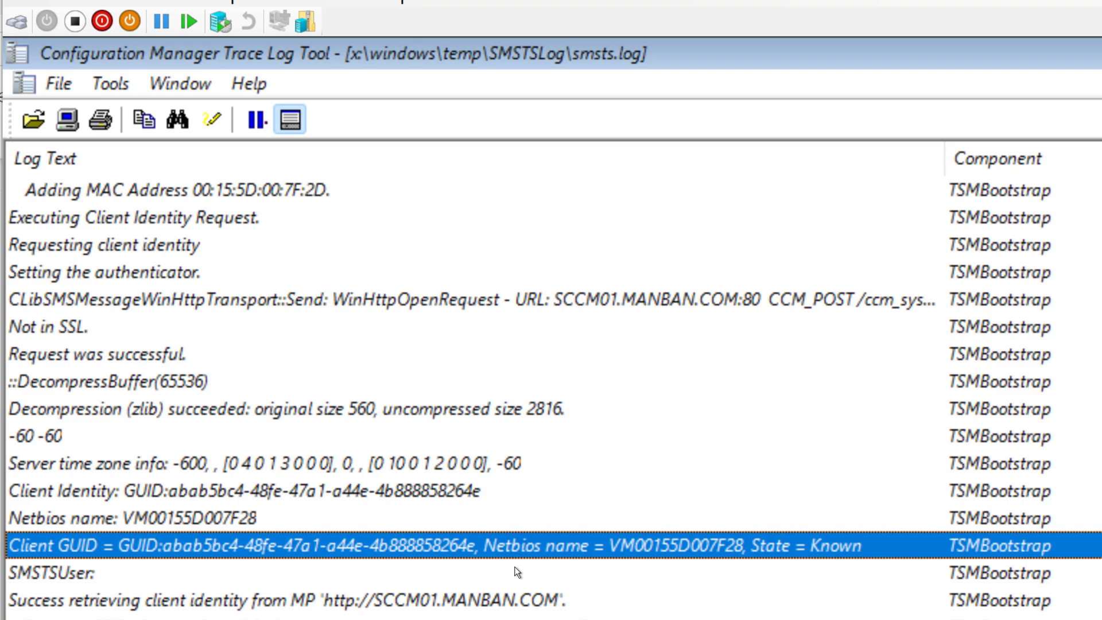
mouse_move(582, 564)
type("sm")
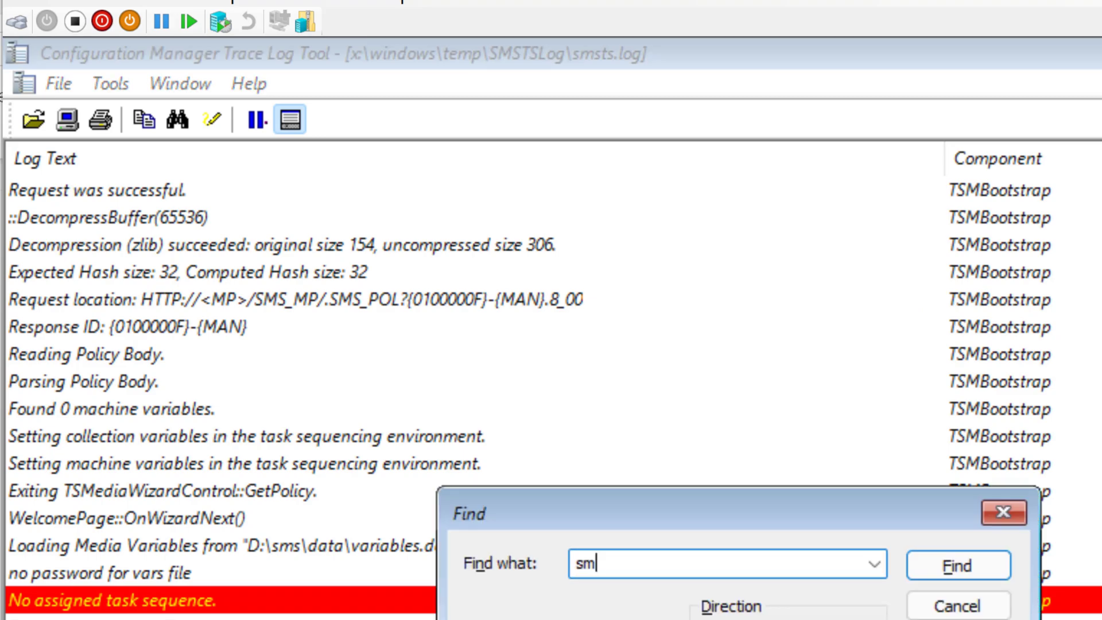
Find the SMBIOS GUID entry, then search the log again for 'mac address'
left_click(959, 604)
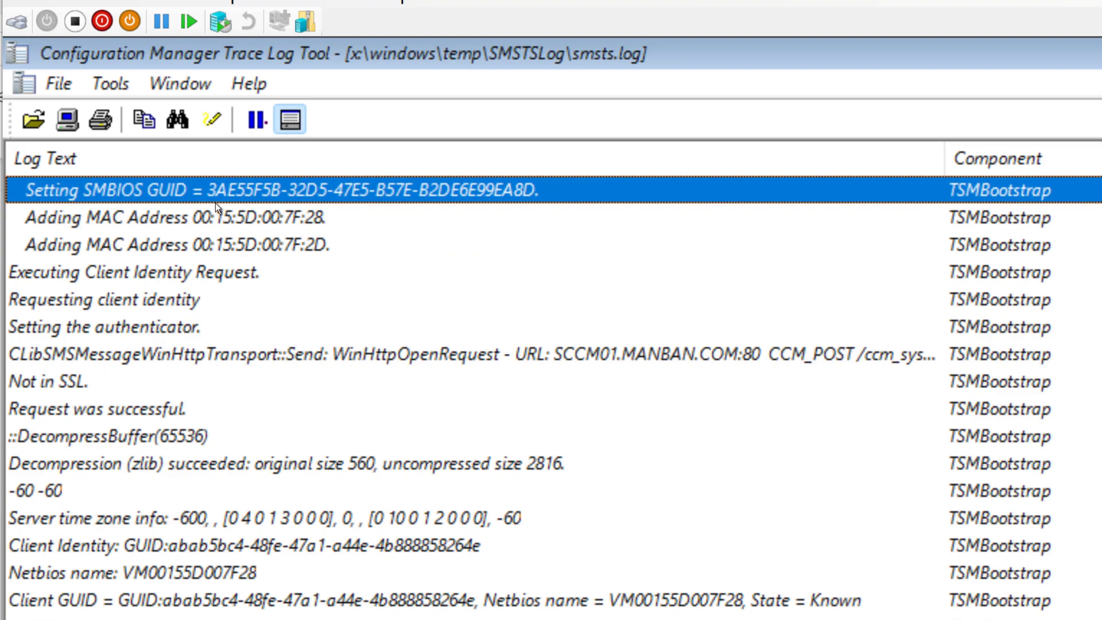
mouse_move(497, 195)
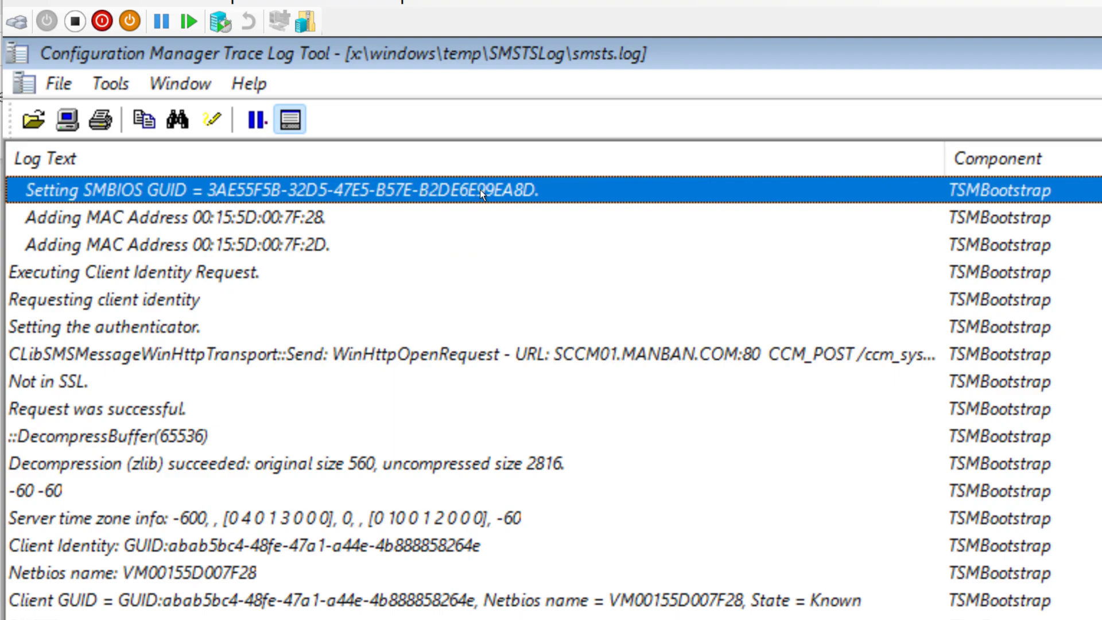
mouse_move(548, 198)
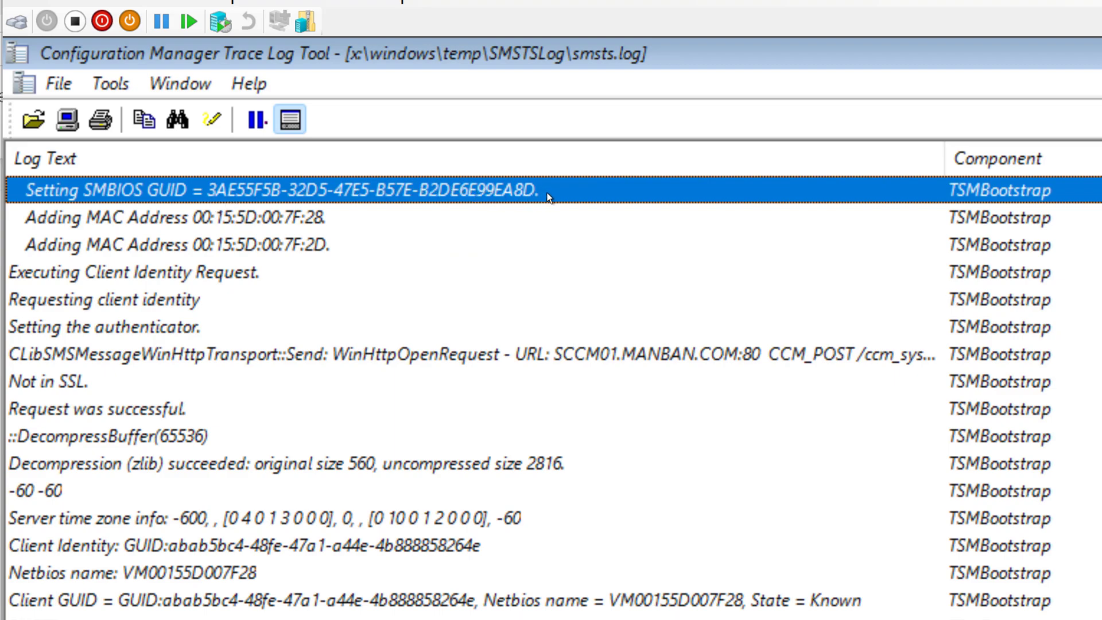
mouse_move(556, 223)
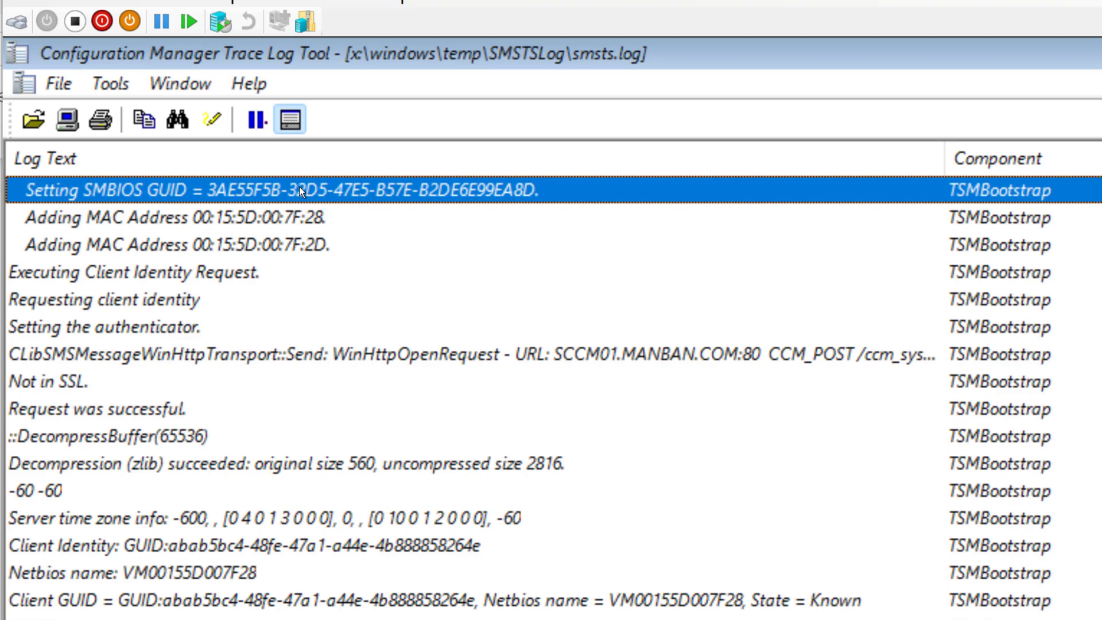
mouse_move(401, 452)
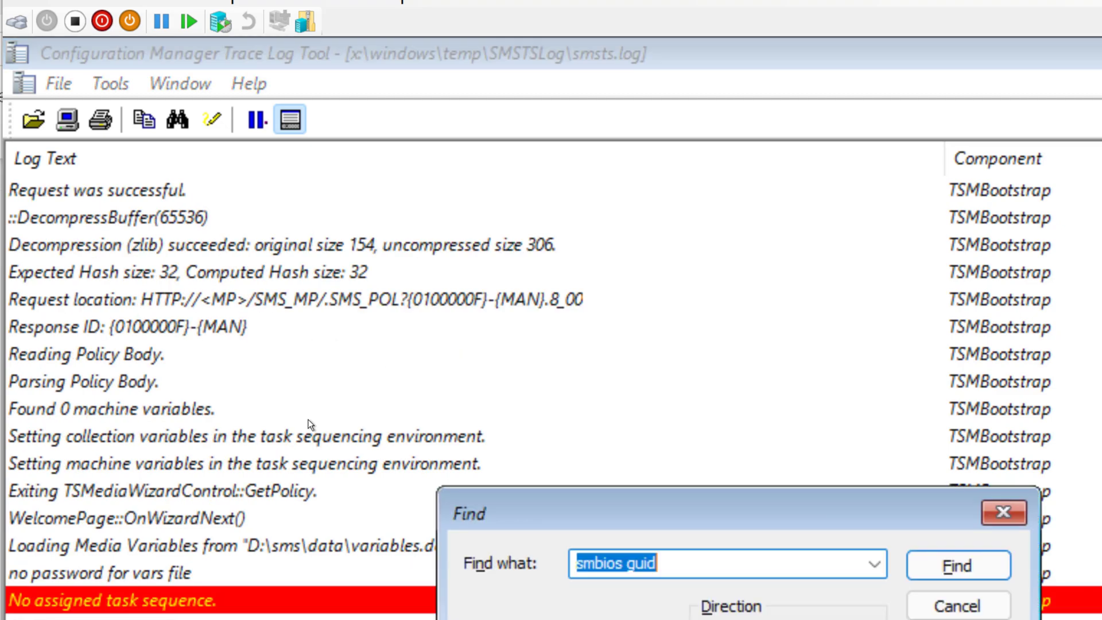
type("mac address")
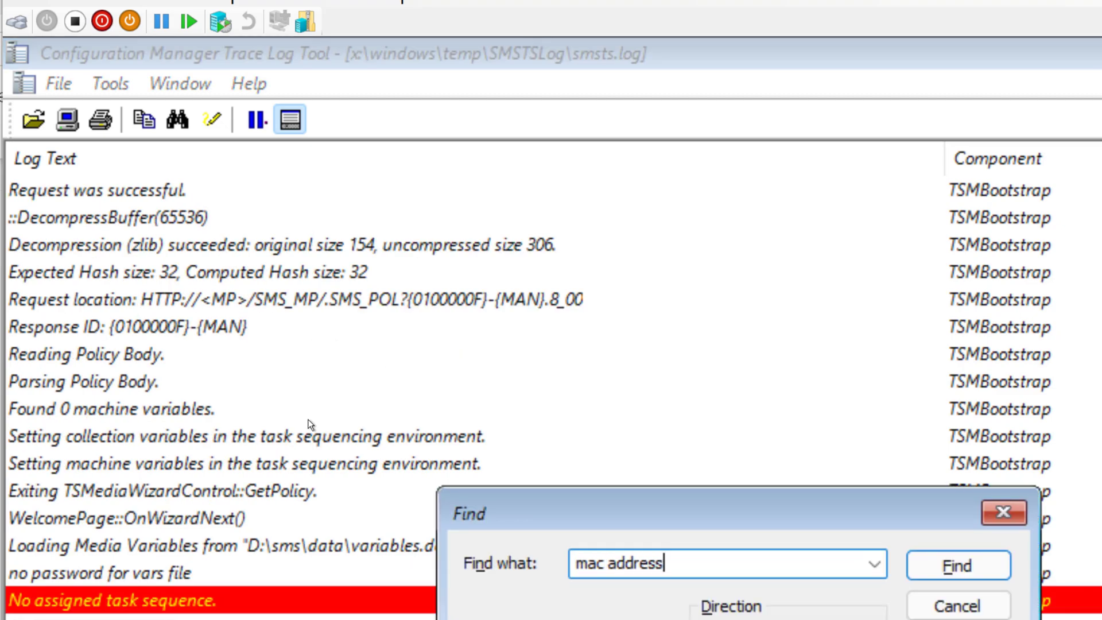
left_click(958, 565)
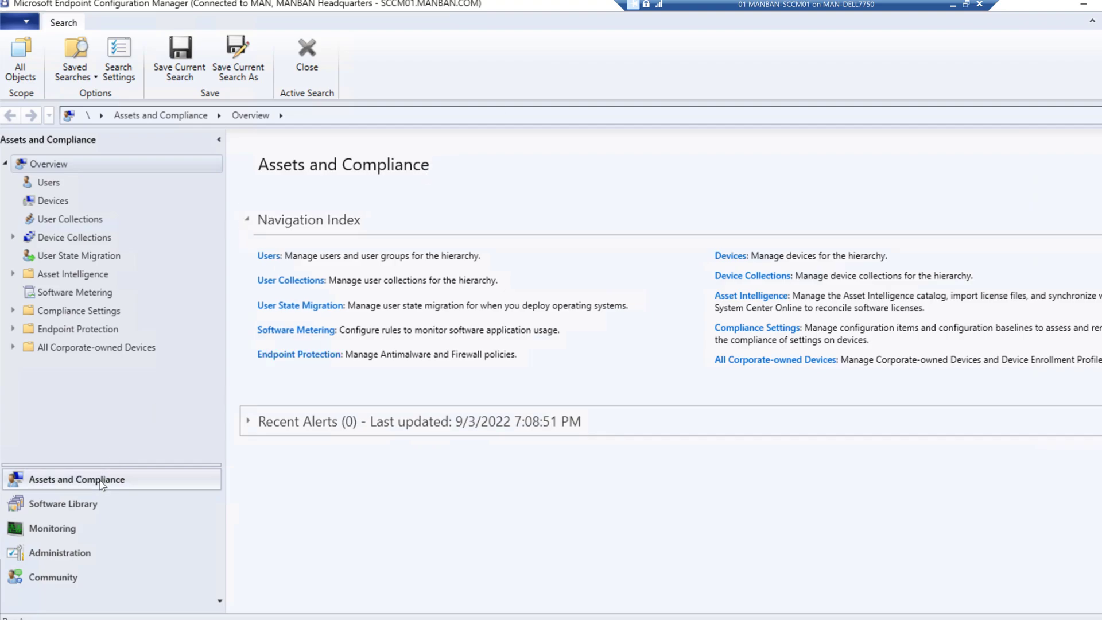
mouse_move(76, 456)
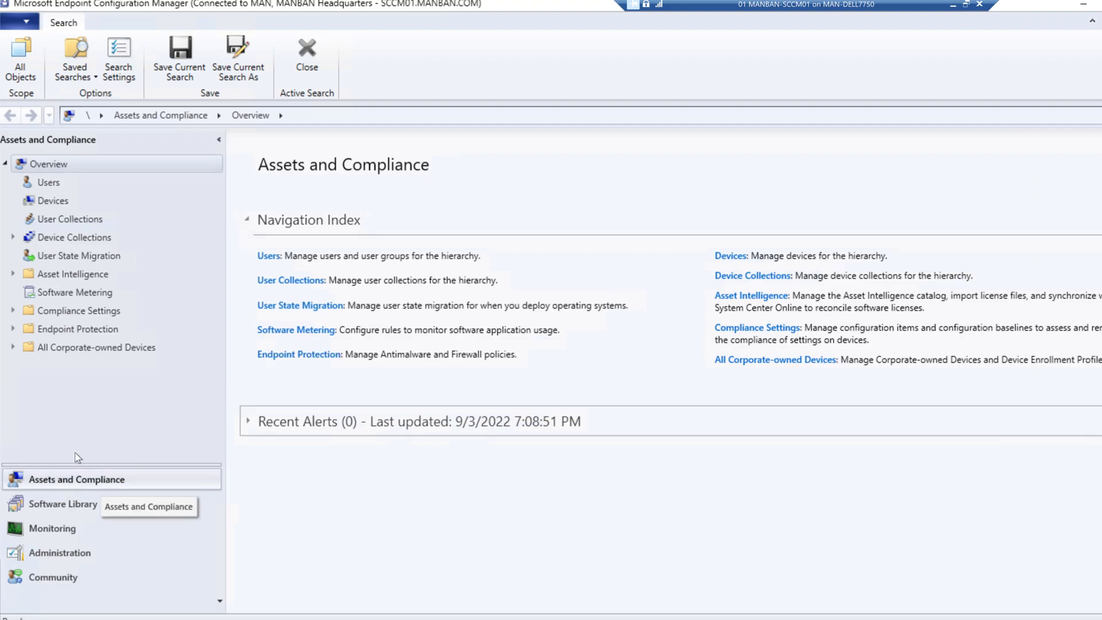
In Assets and Compliance Devices, add the SMBIOS GUID column and bring up Add Criteria
left_click(51, 200)
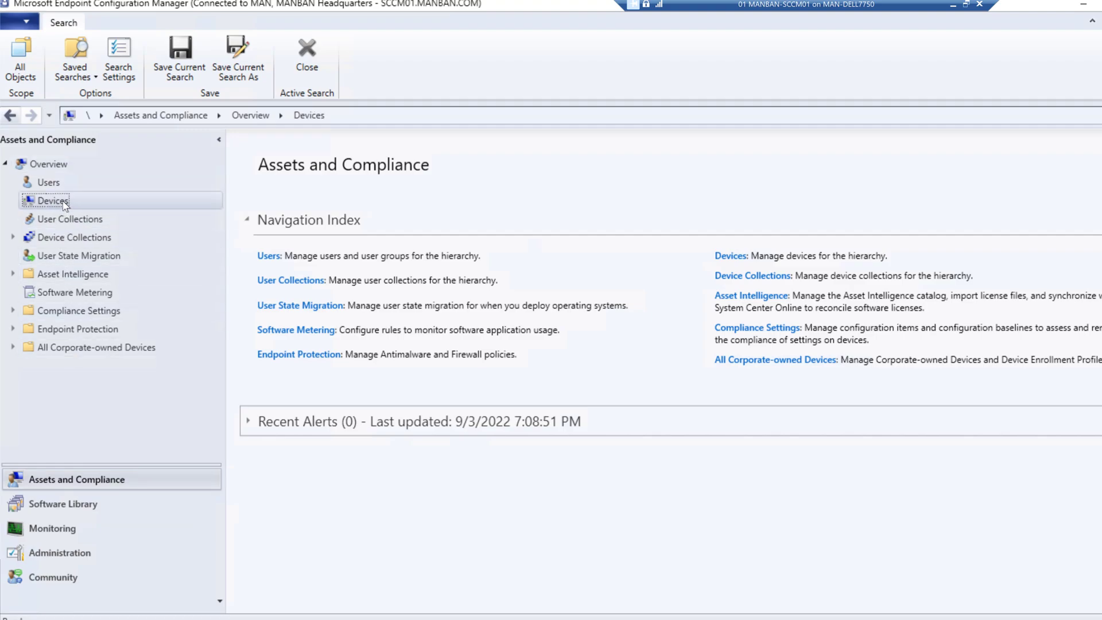
left_click(48, 200)
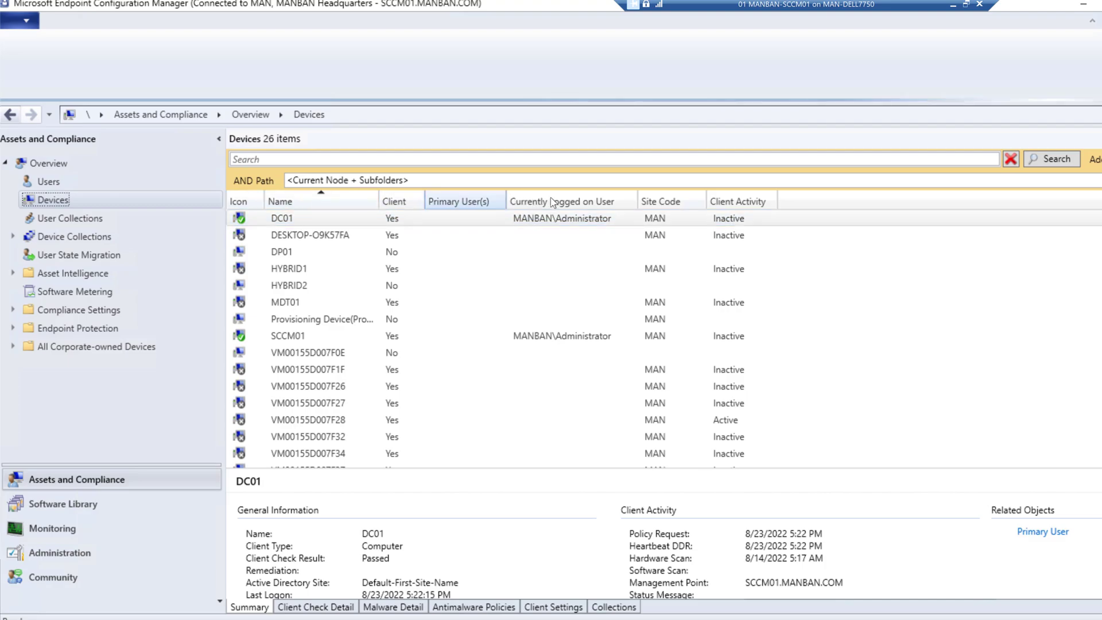
left_click(282, 219)
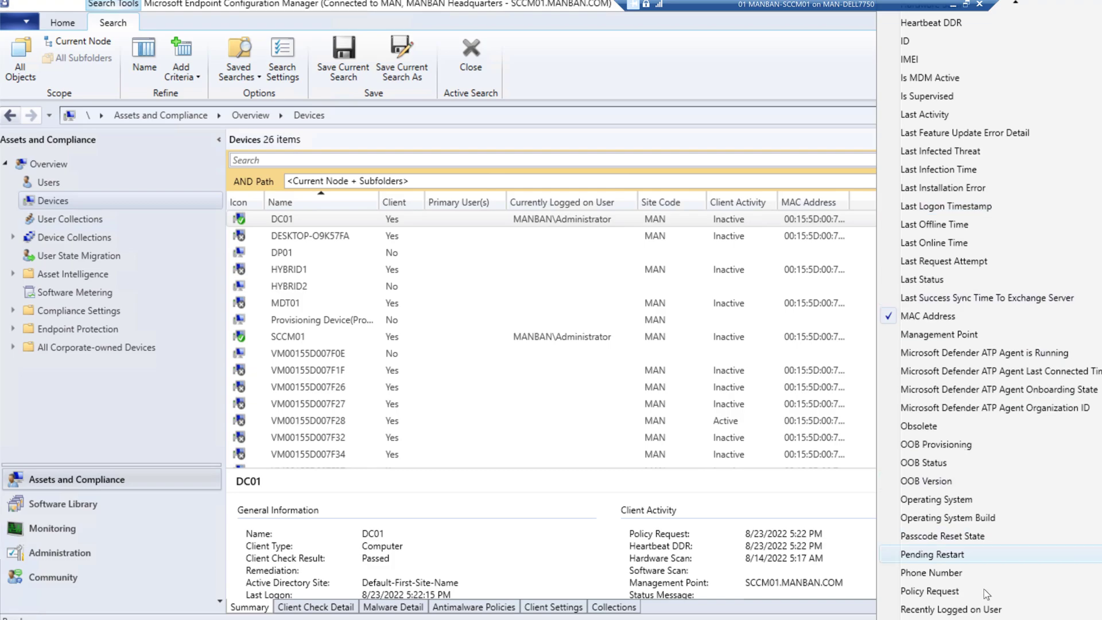
scroll("down", 3)
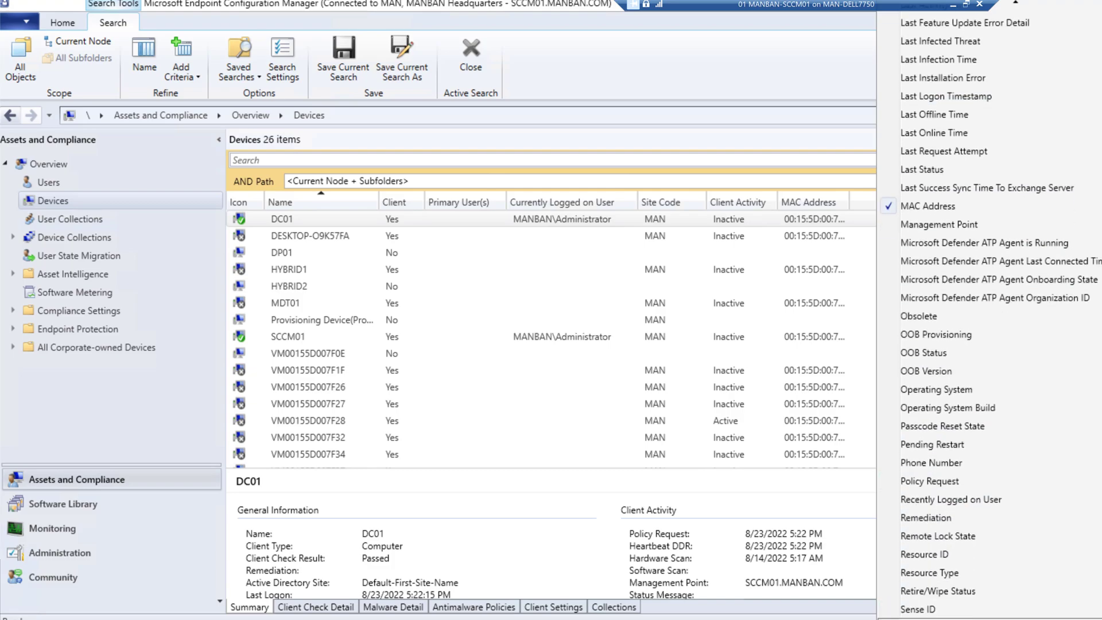
scroll("down", 3)
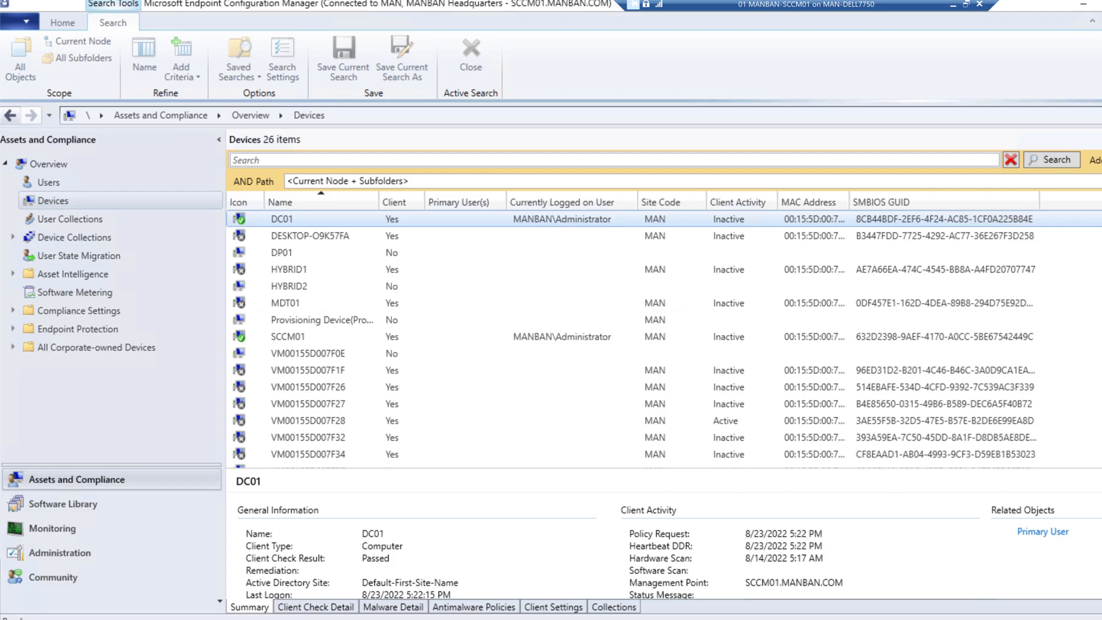
left_click(64, 23)
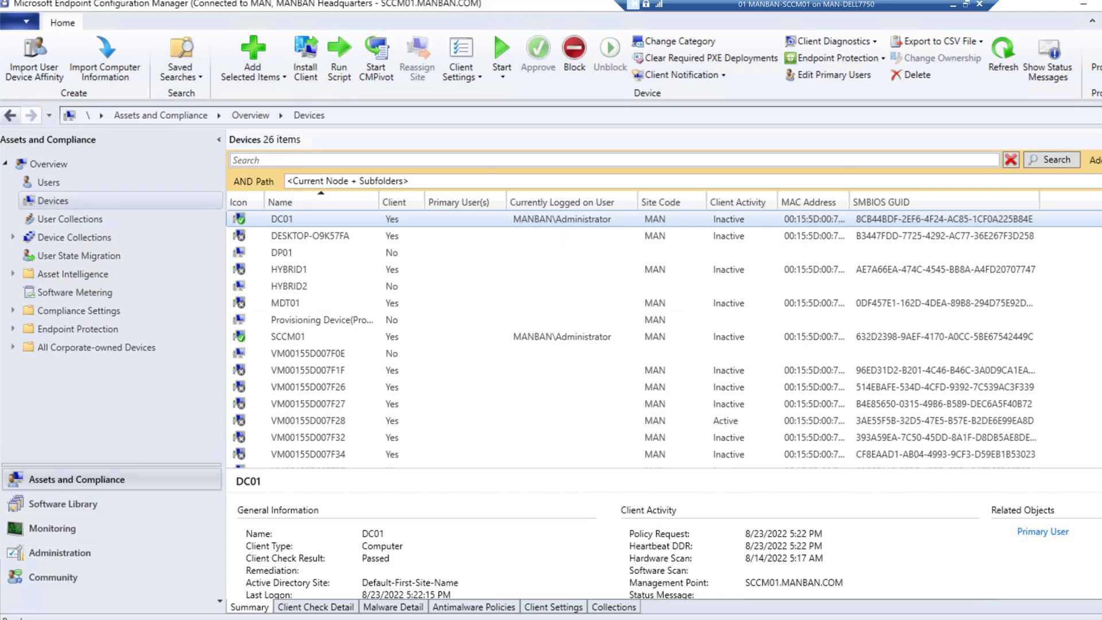
mouse_move(309, 148)
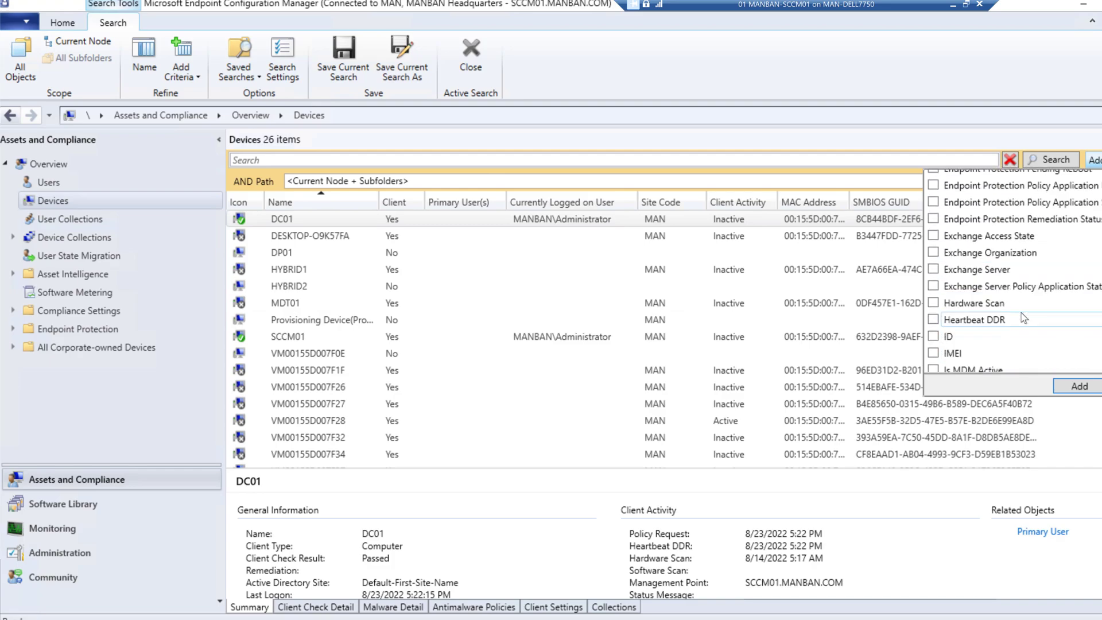
Search devices by MAC Address 00:15:5D:00:7F:28, returning VM00155D007F28
scroll("down", 3)
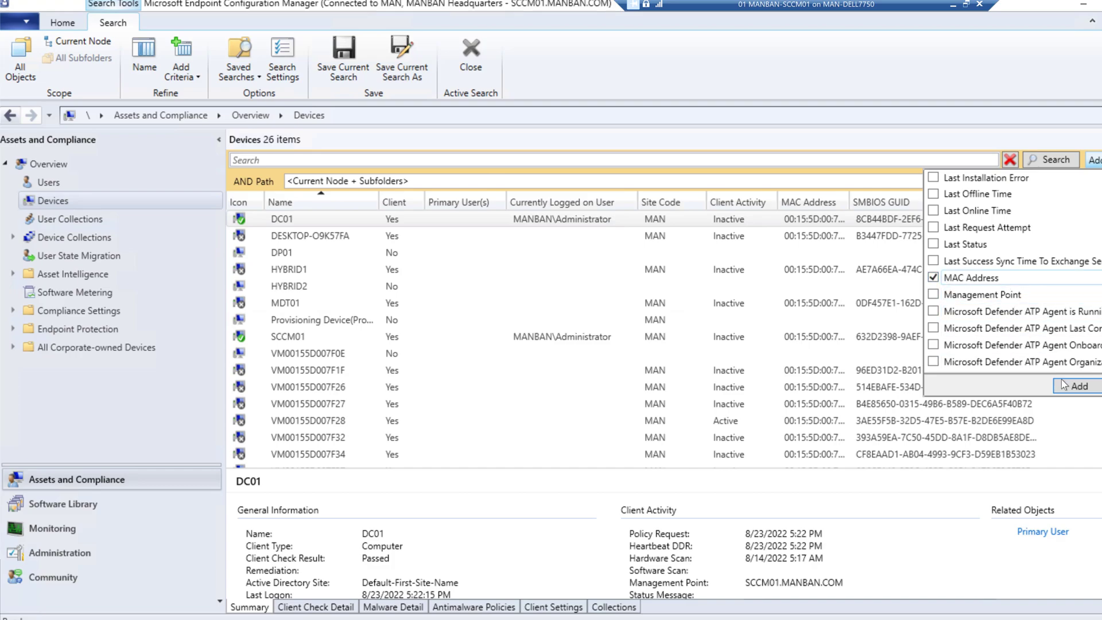
left_click(1079, 385)
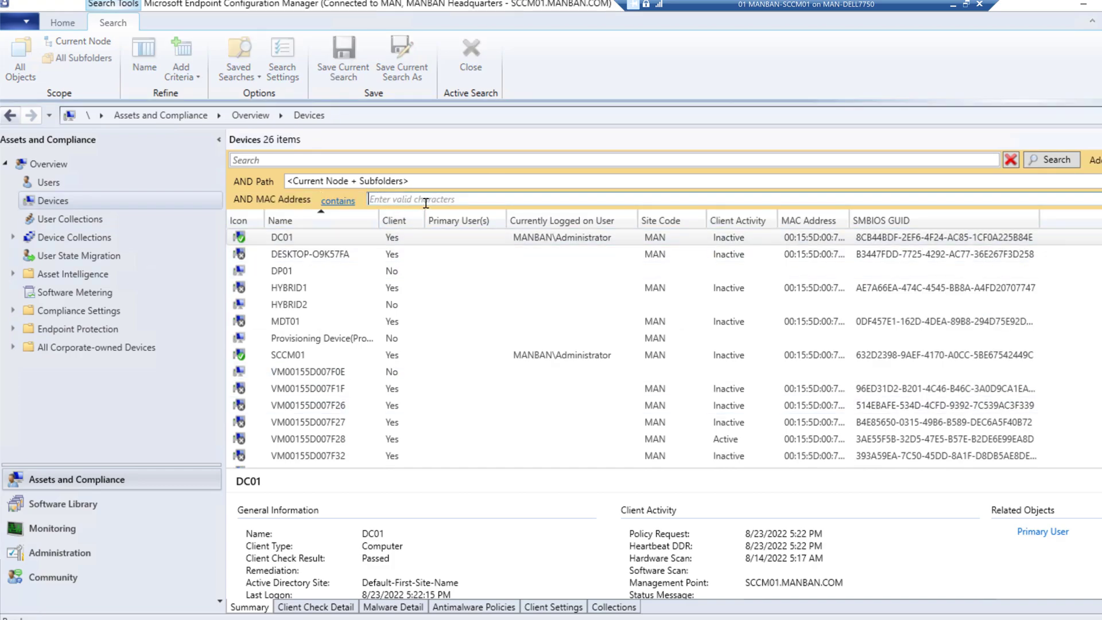
type("00:15:5D:00:7F:2D")
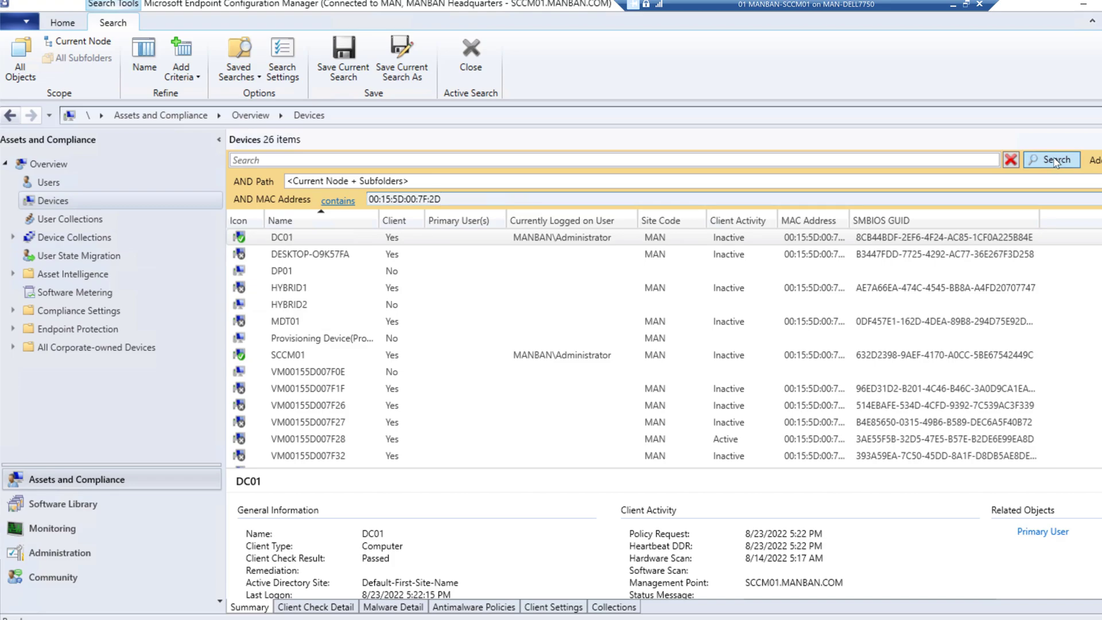
left_click(1050, 159)
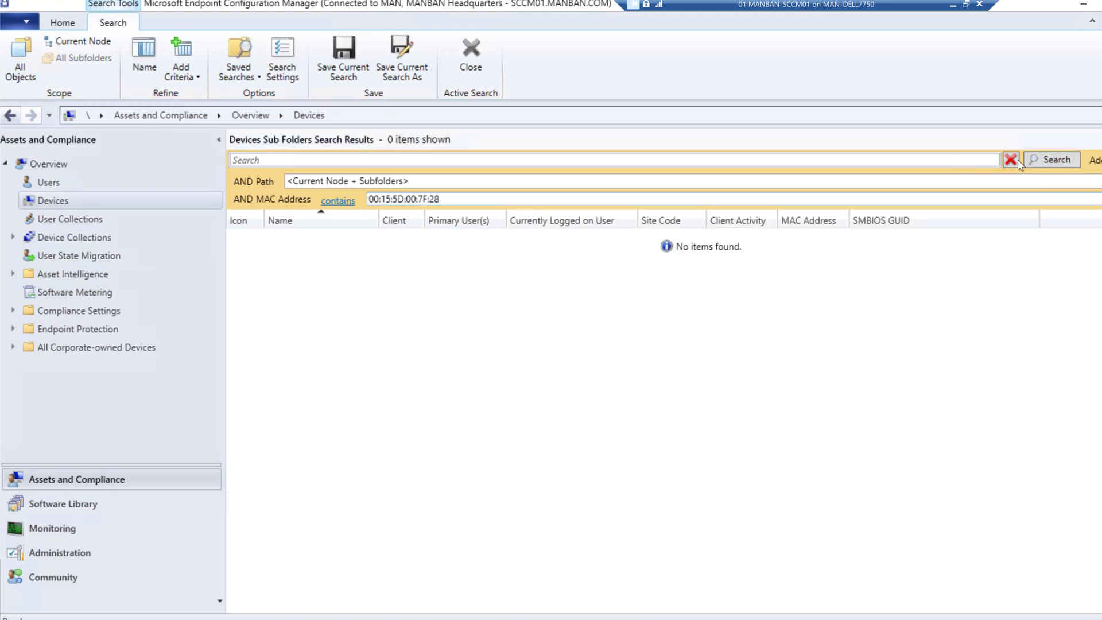
left_click(1048, 160)
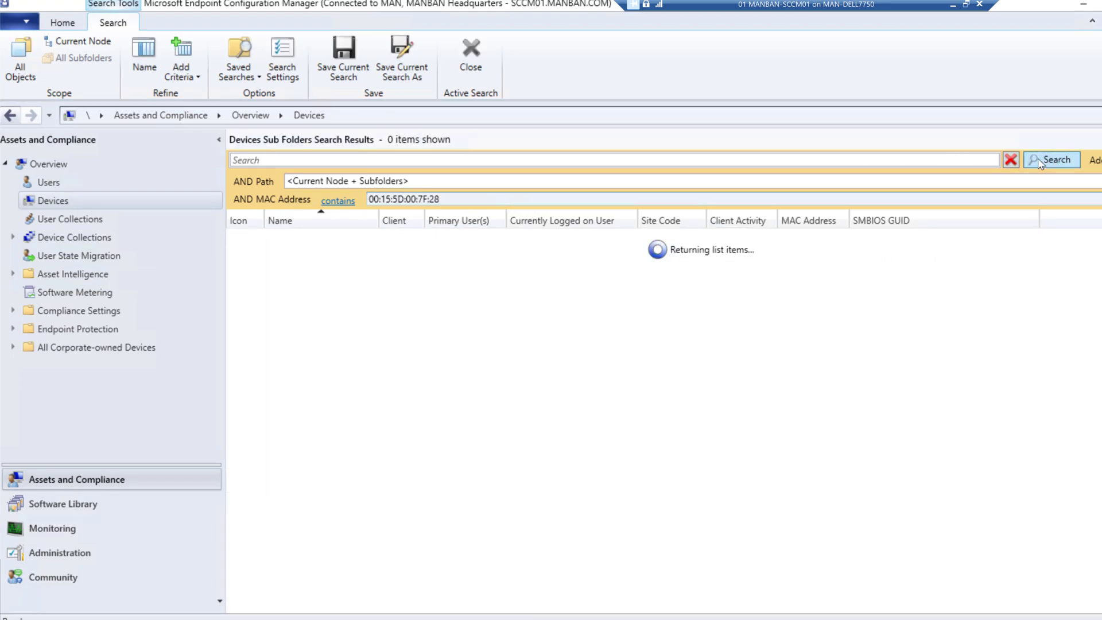
left_click(1052, 160)
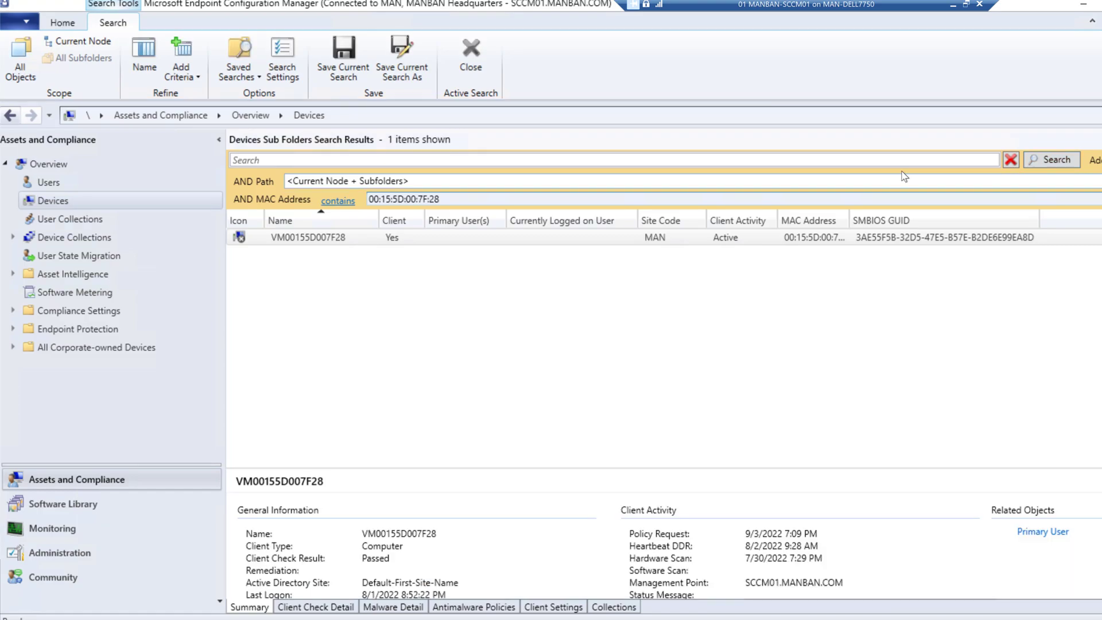
mouse_move(705, 176)
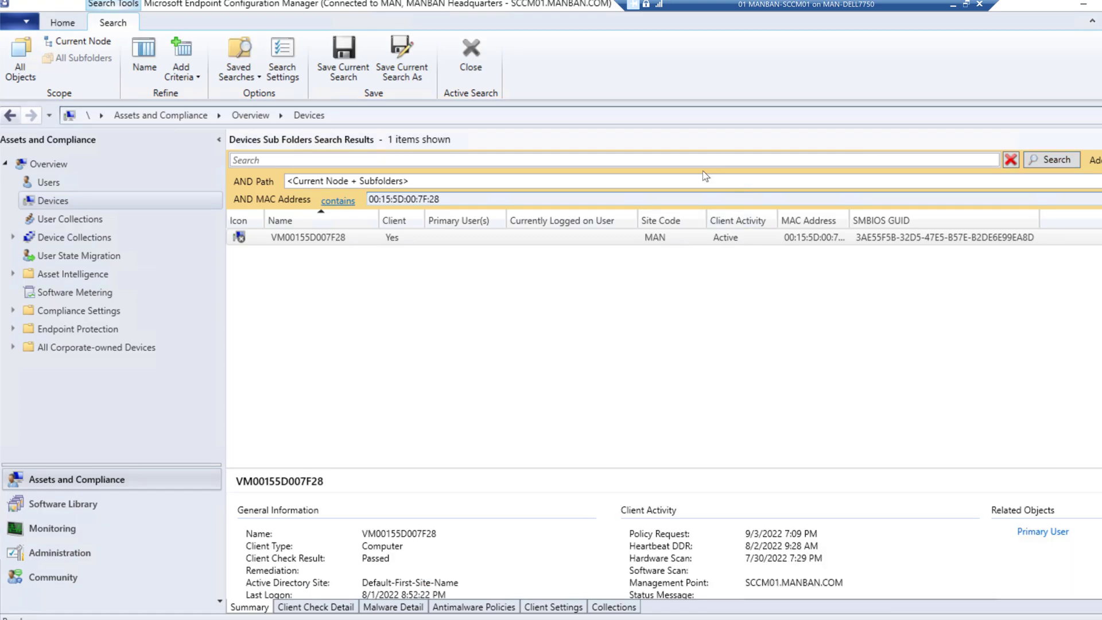
Select VM00155D007F28 in the search results and delete the record
left_click(308, 237)
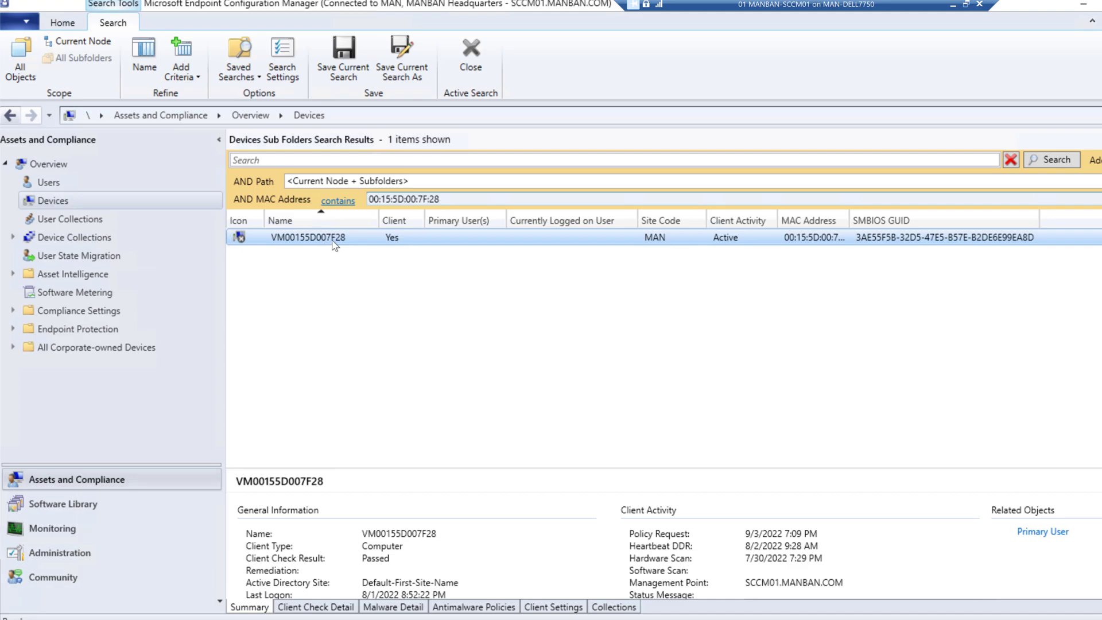
right_click(334, 237)
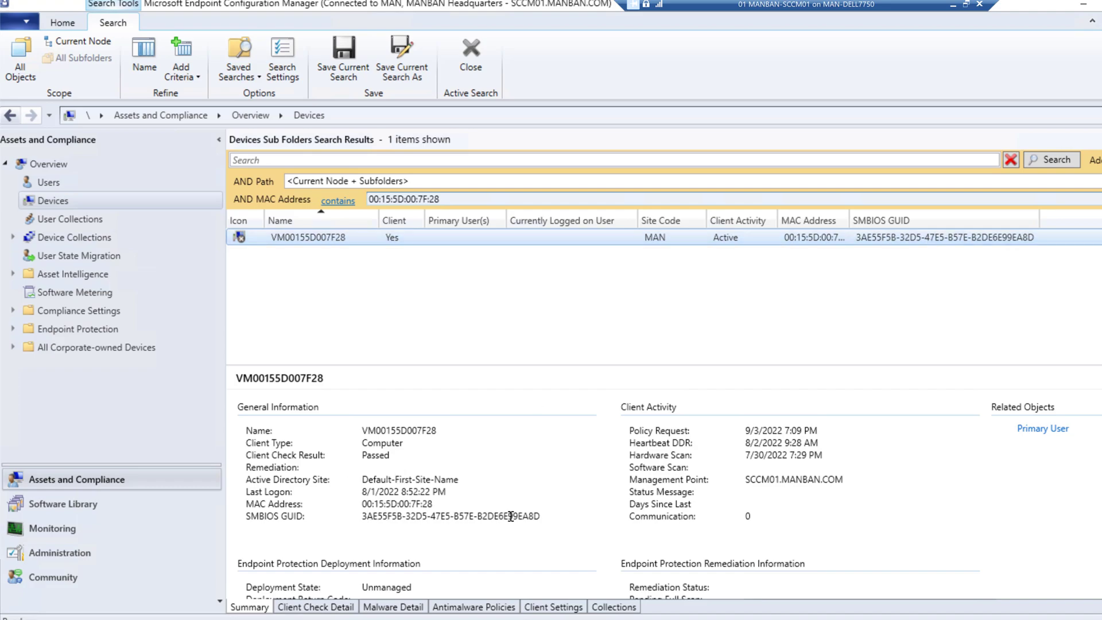
right_click(307, 237)
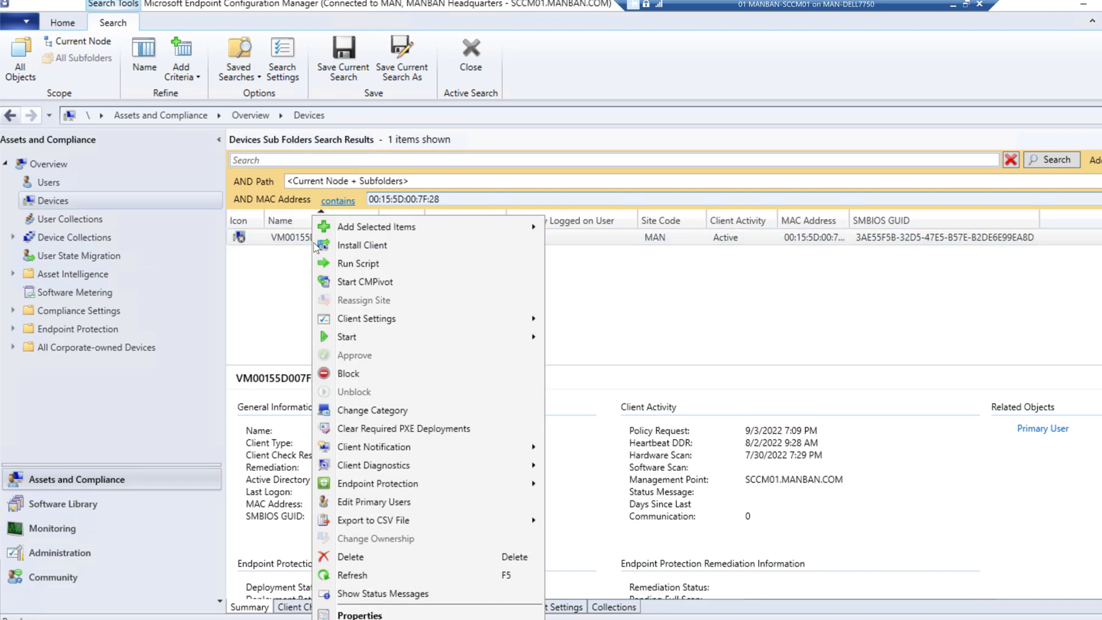
left_click(350, 557)
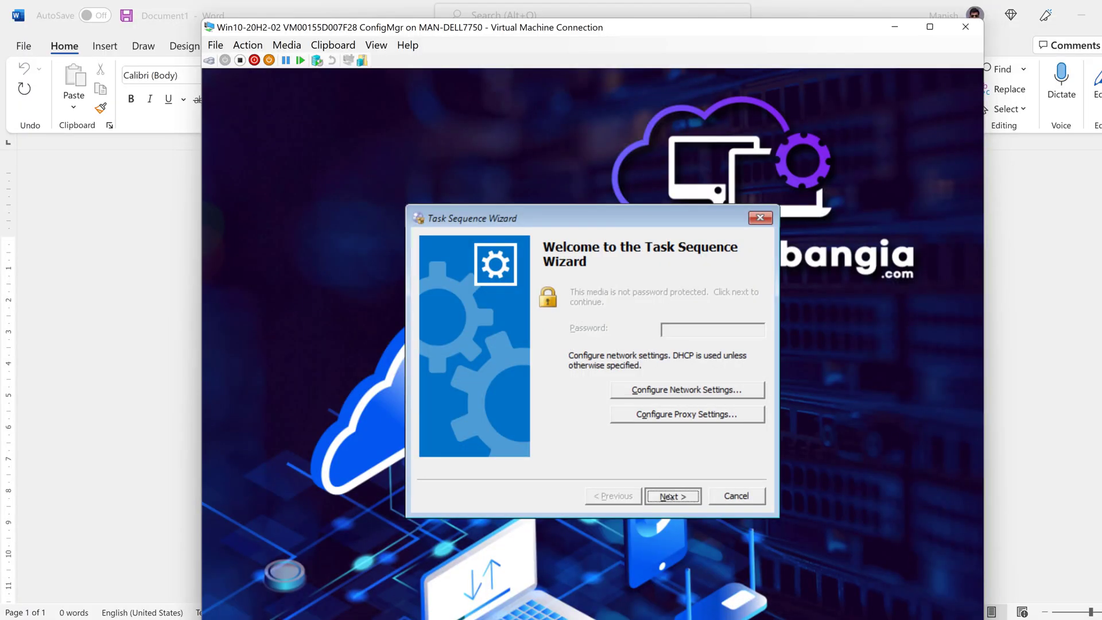
Advance the VM's wizard to list the Windows 10 1909, 20H2 and Windows 11 Enterprise sequences
left_click(673, 496)
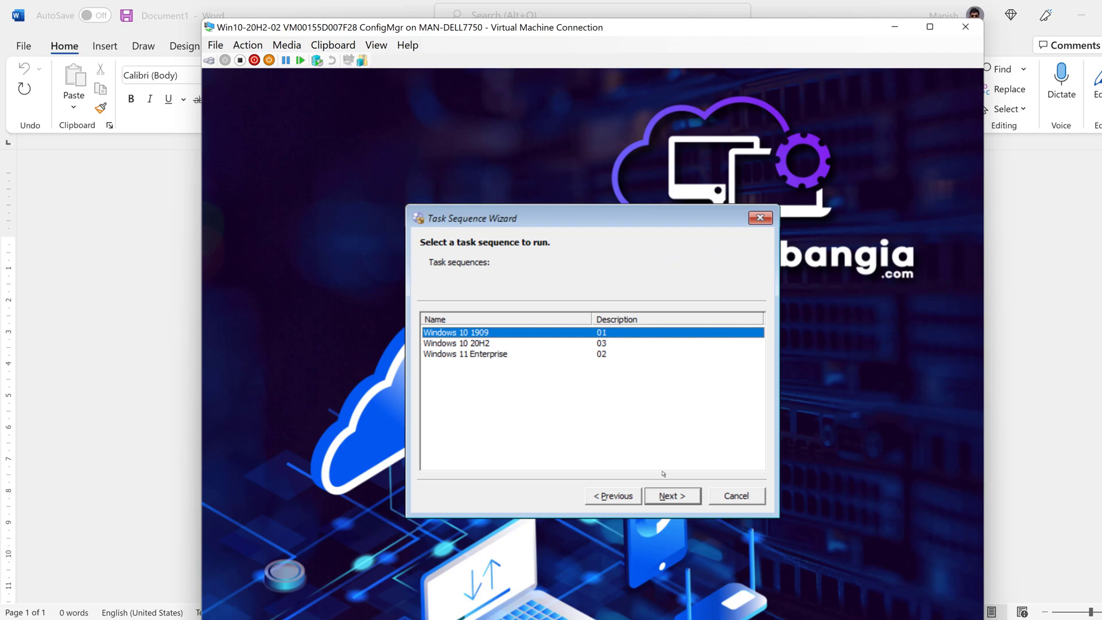
mouse_move(680, 413)
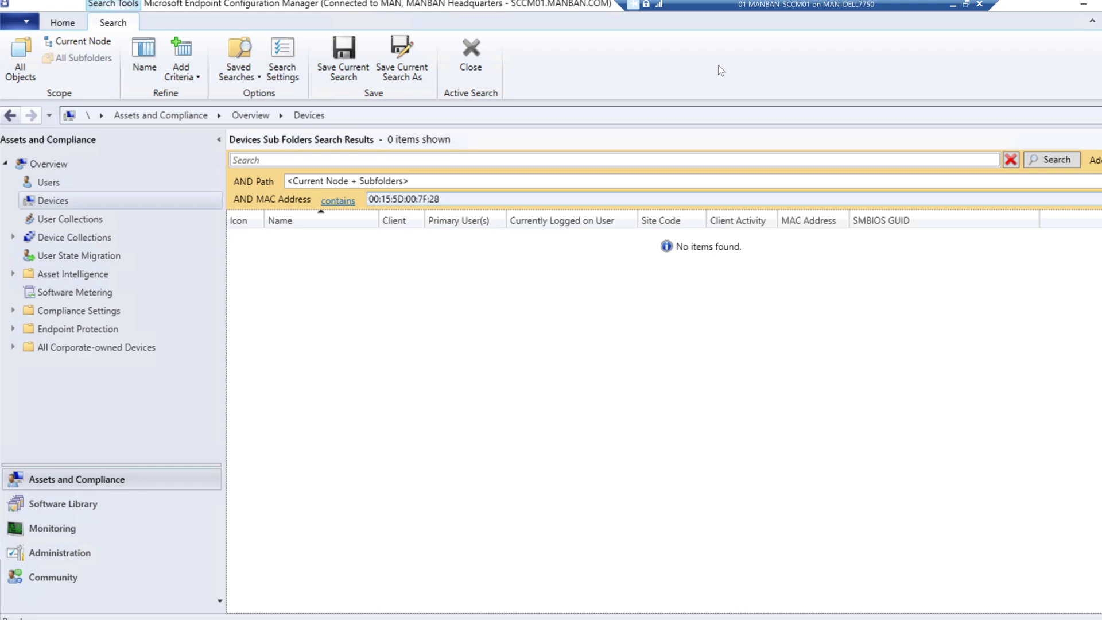
mouse_move(195, 497)
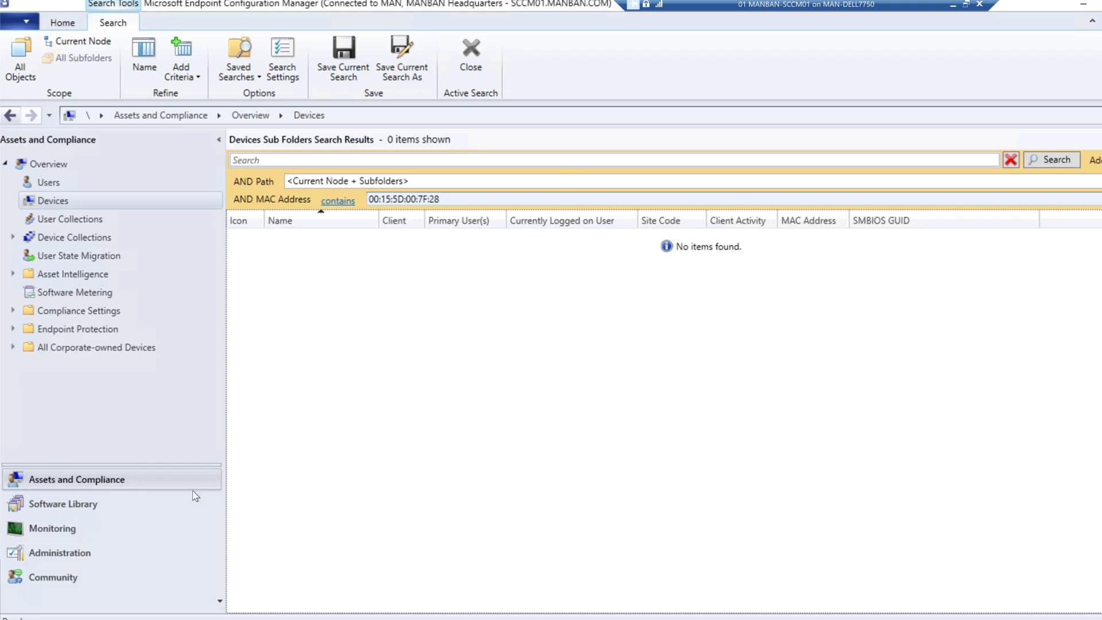
Go to Administration > Site Configuration > Sites and select the MAN primary site
left_click(62, 553)
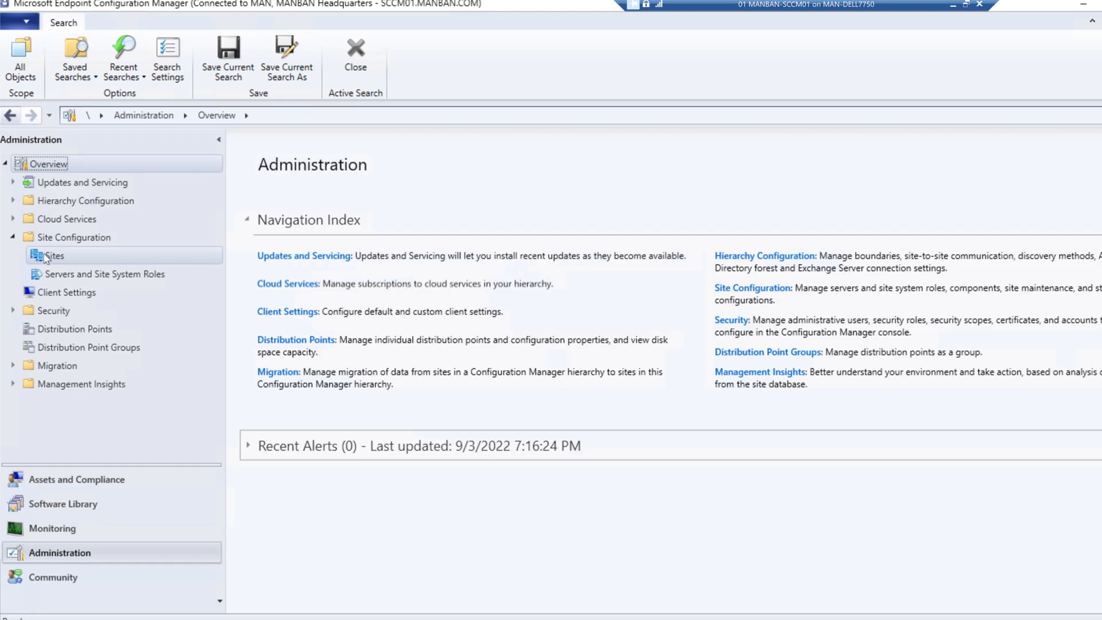
left_click(52, 255)
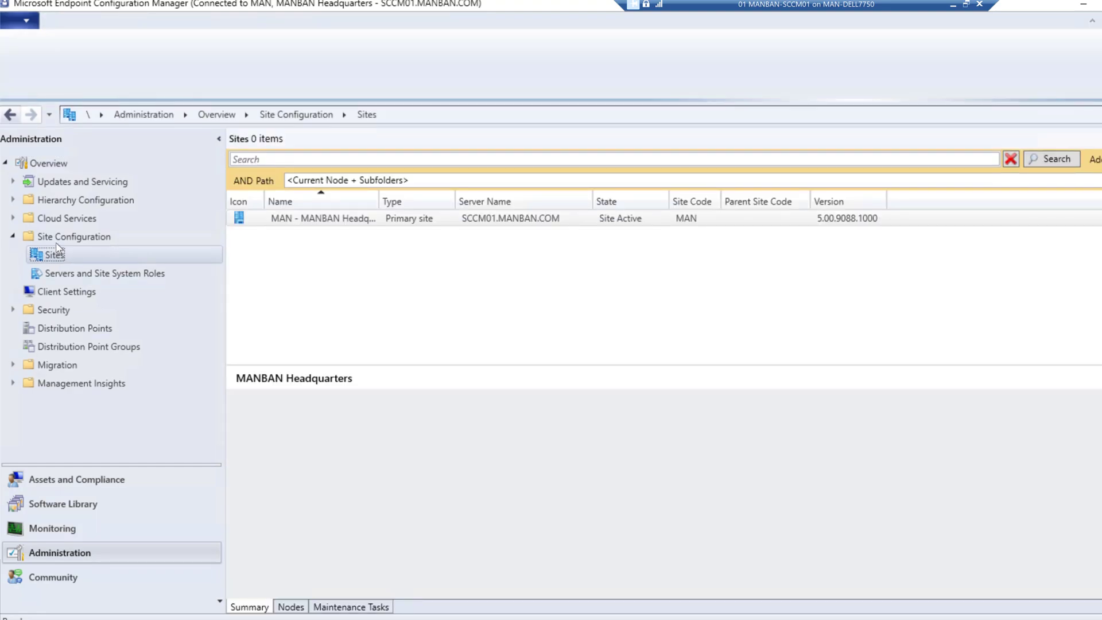
left_click(321, 218)
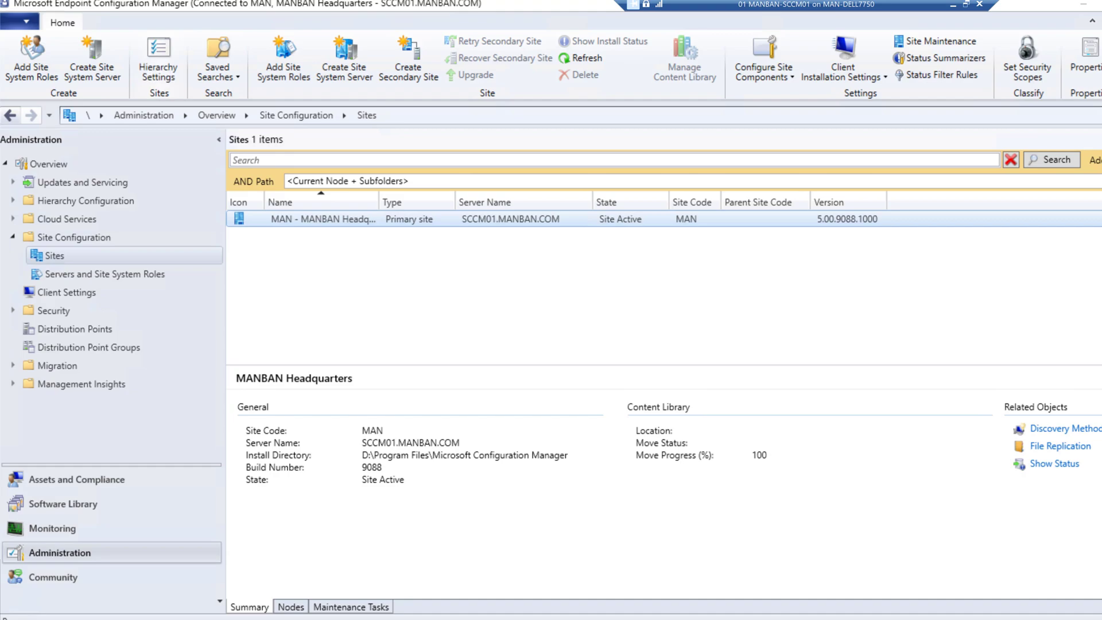
Add 00:15:5D:00:7F:28 as a duplicate hardware identifier under Client Approval and Conflicting Records
left_click(159, 55)
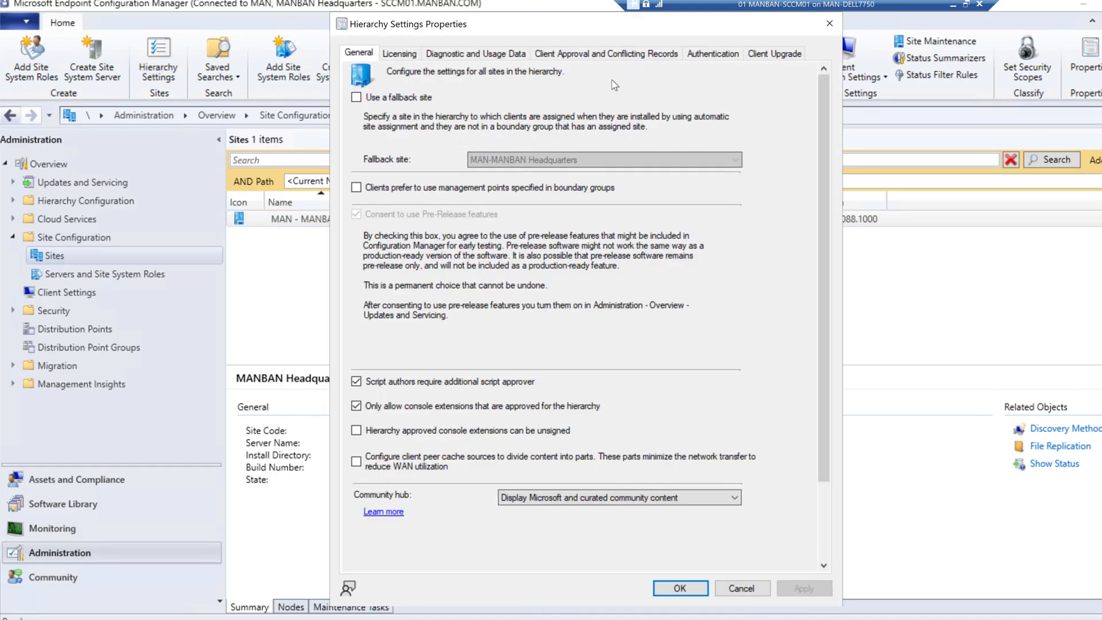
left_click(605, 53)
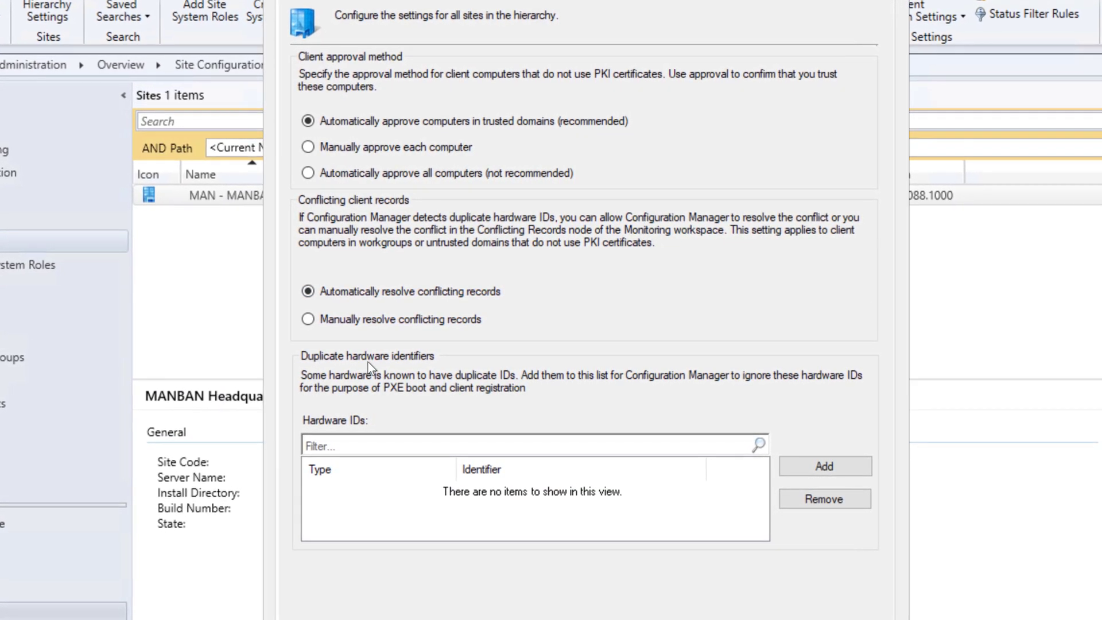
left_click(825, 466)
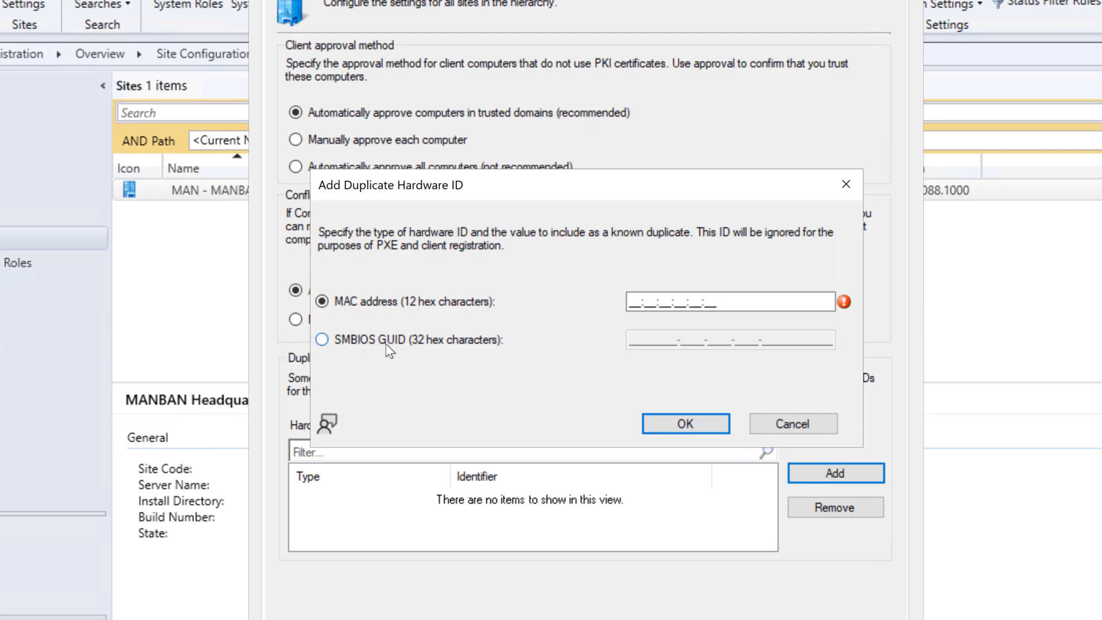
left_click(731, 302)
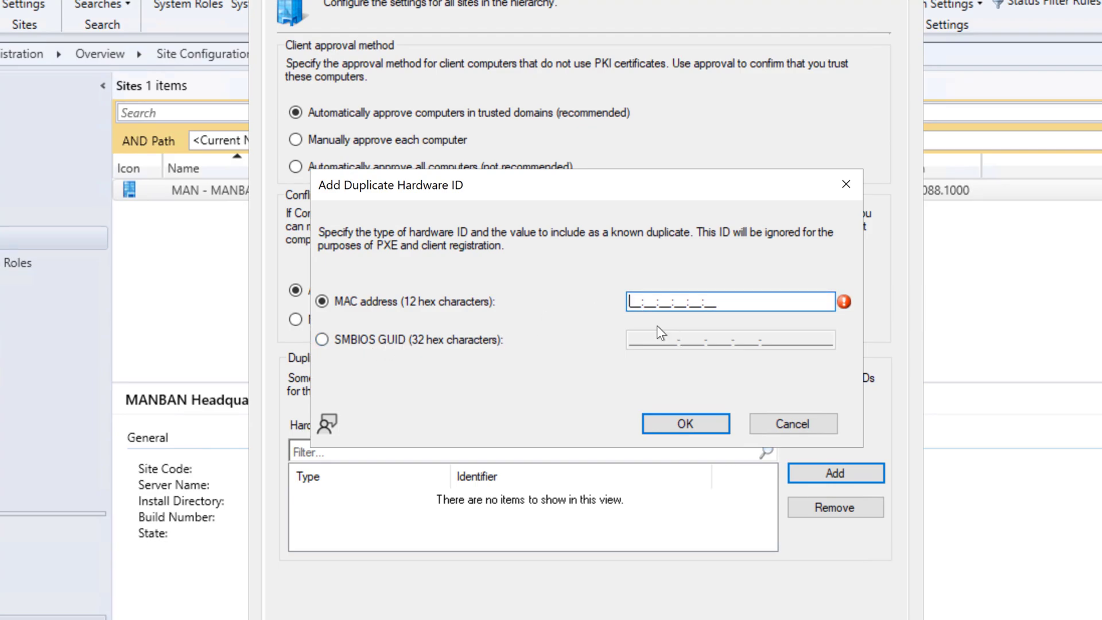
type("00:15:5D:00:7F:28")
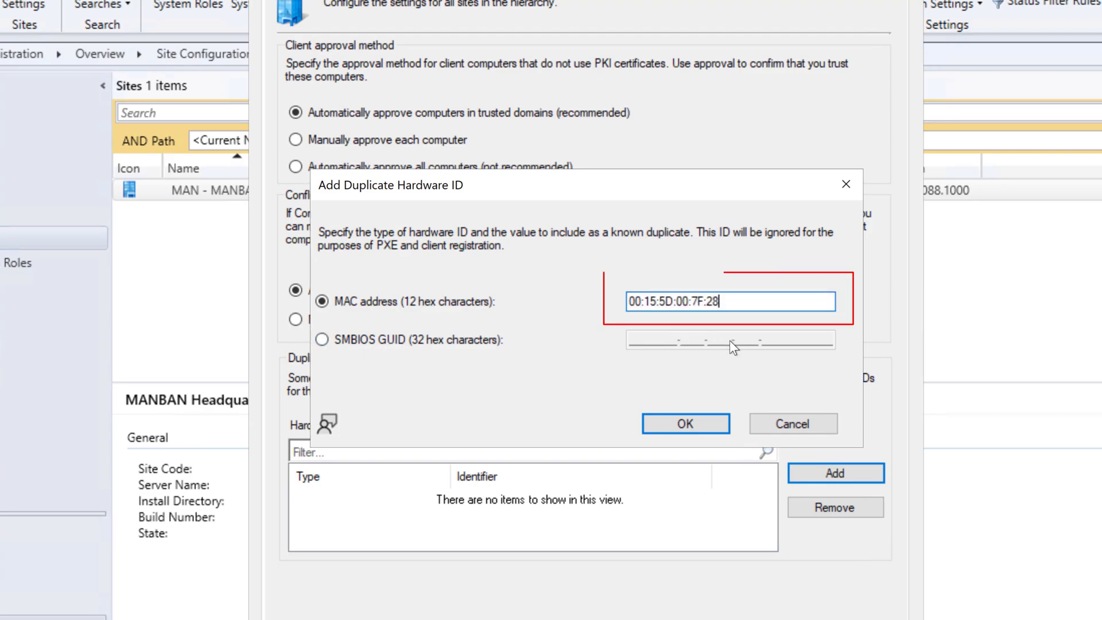
left_click(685, 423)
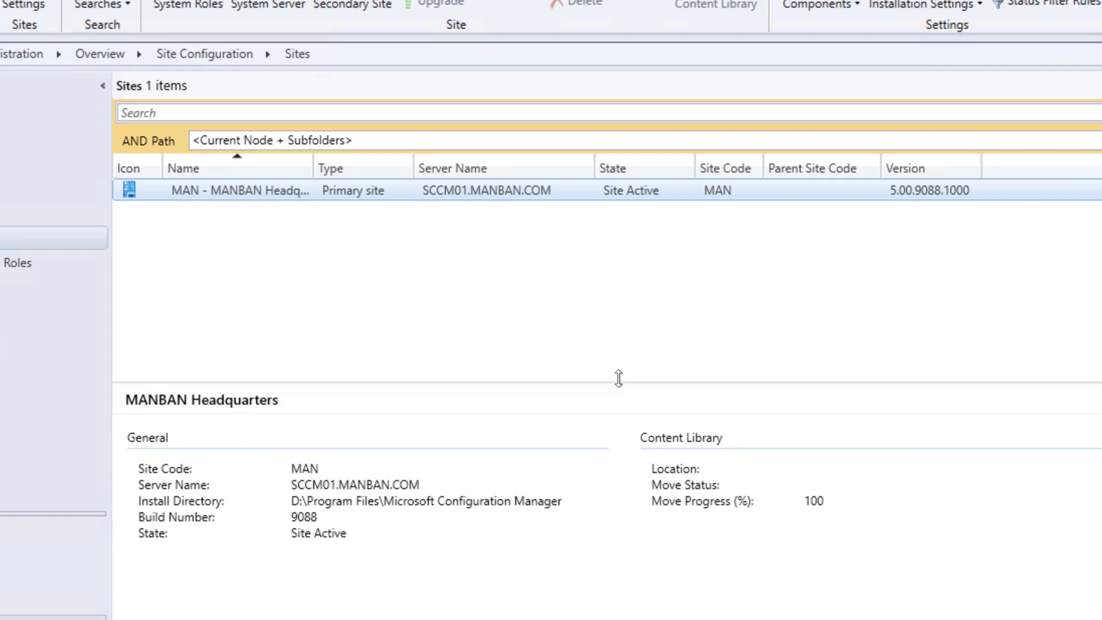
mouse_move(509, 261)
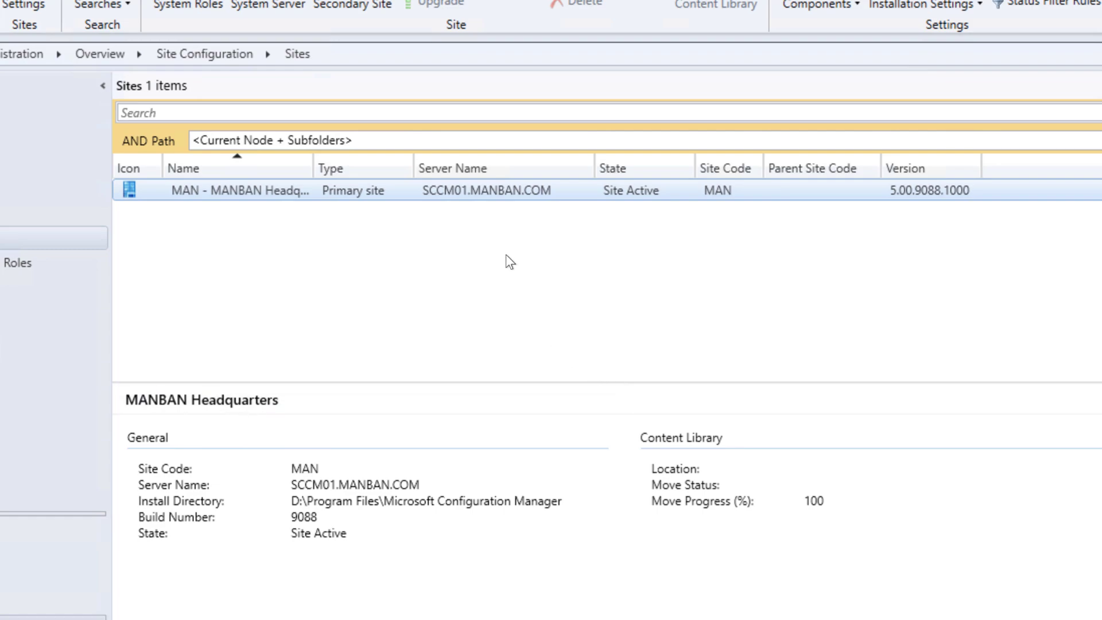
mouse_move(498, 276)
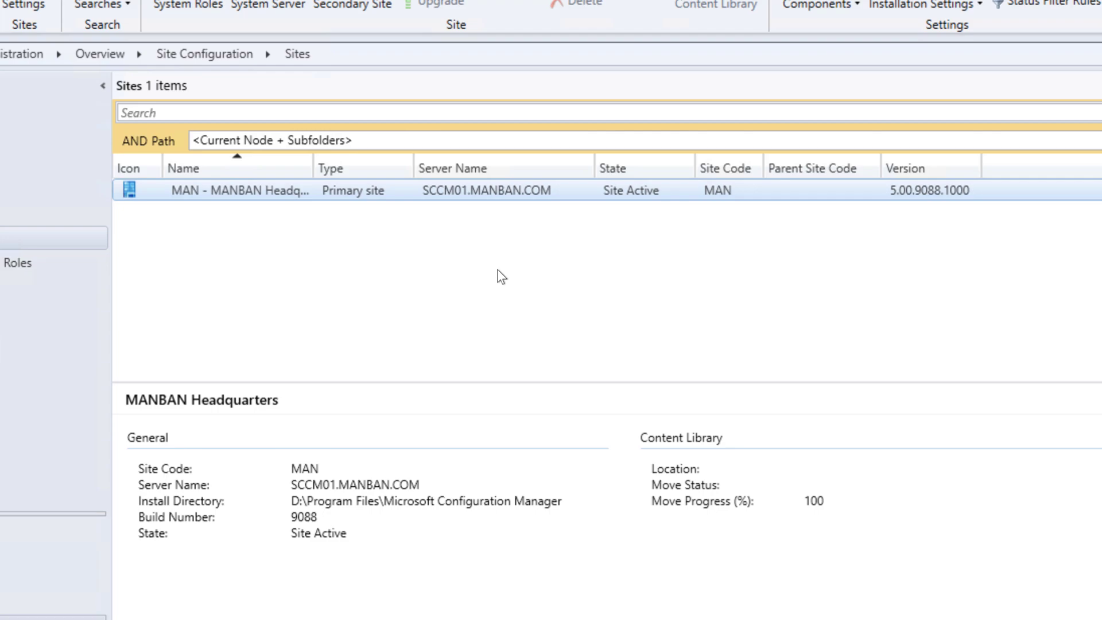
mouse_move(491, 279)
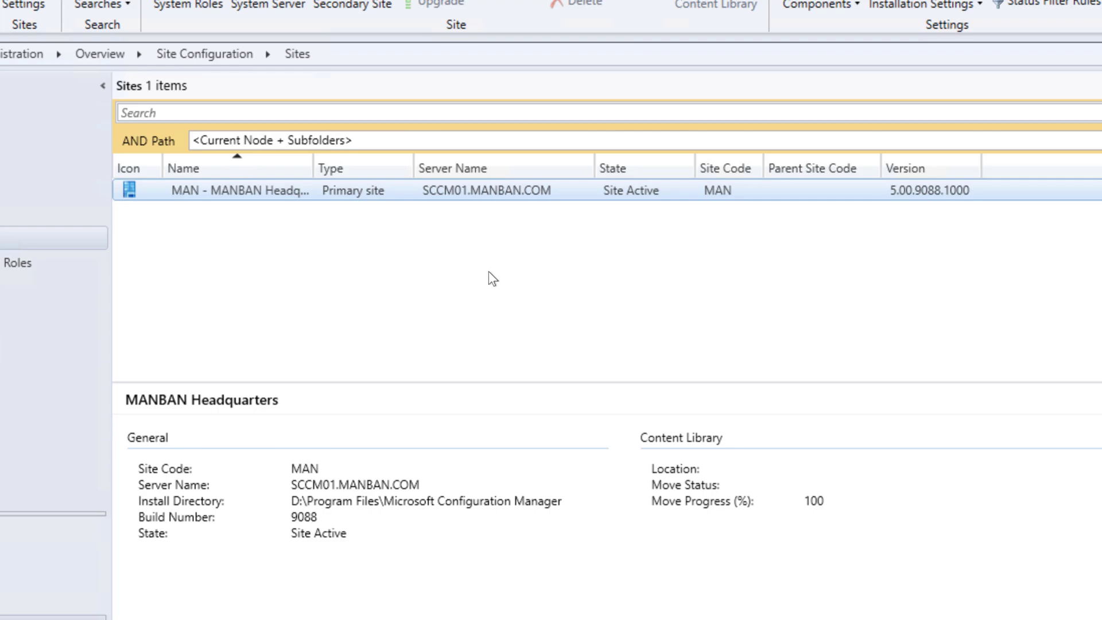